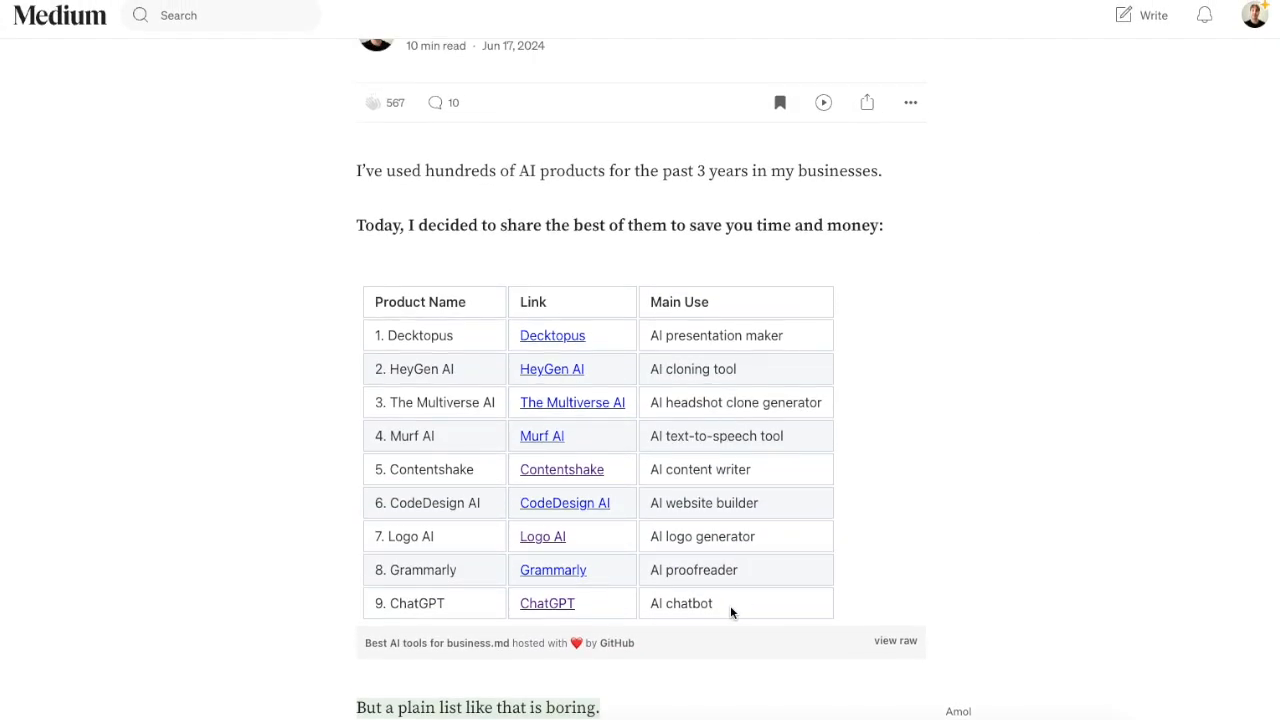
- Scroll through the AI tools article to view the embedded gist table
scroll(down, 3)
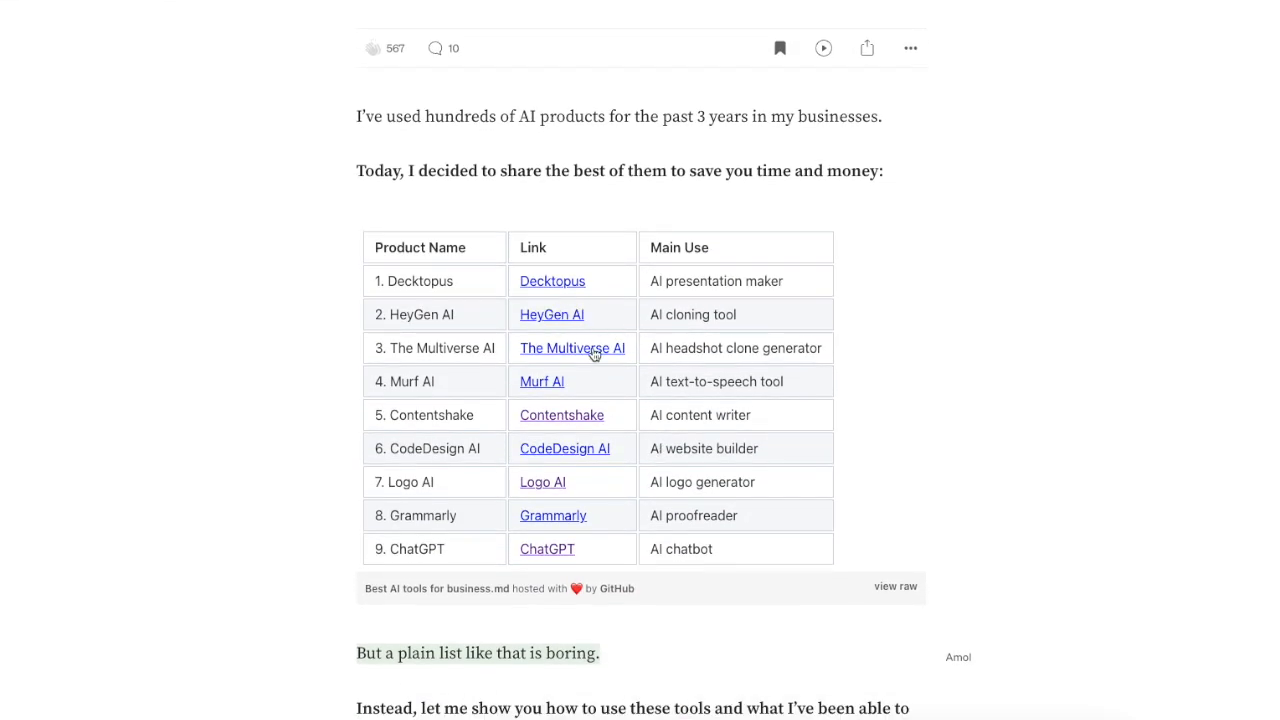
scroll(up, 3)
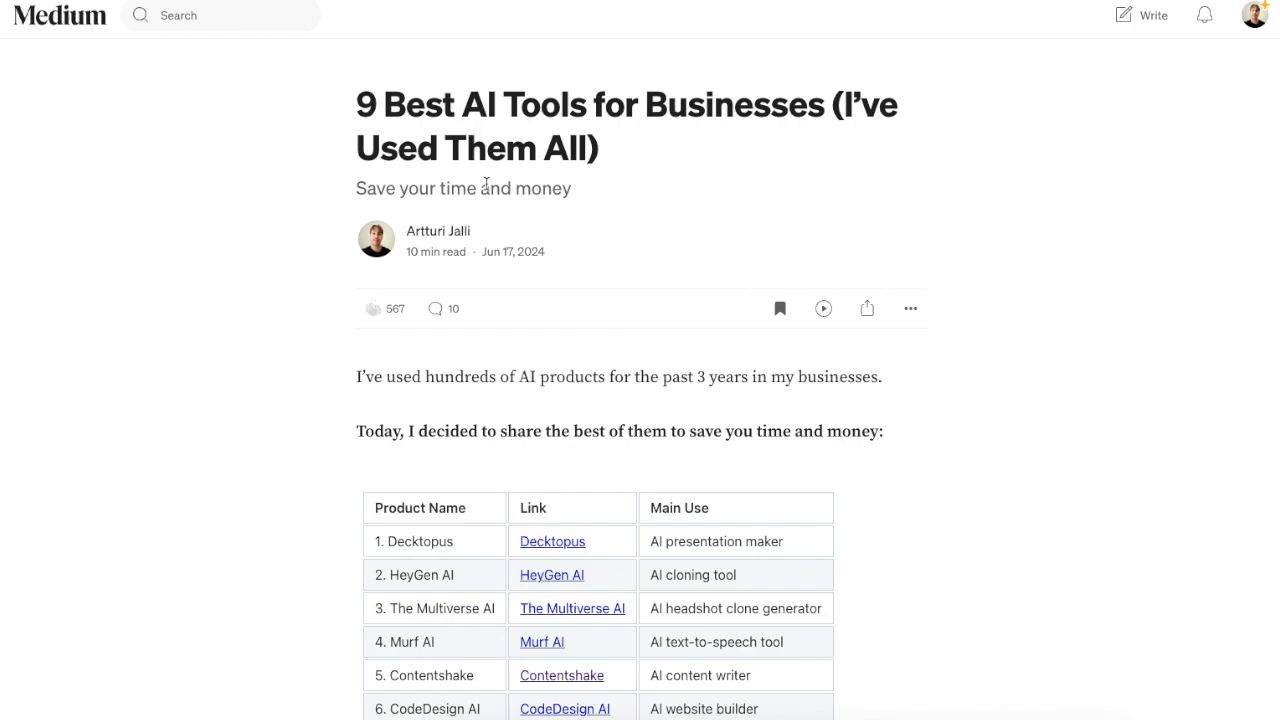
scroll(down, 3)
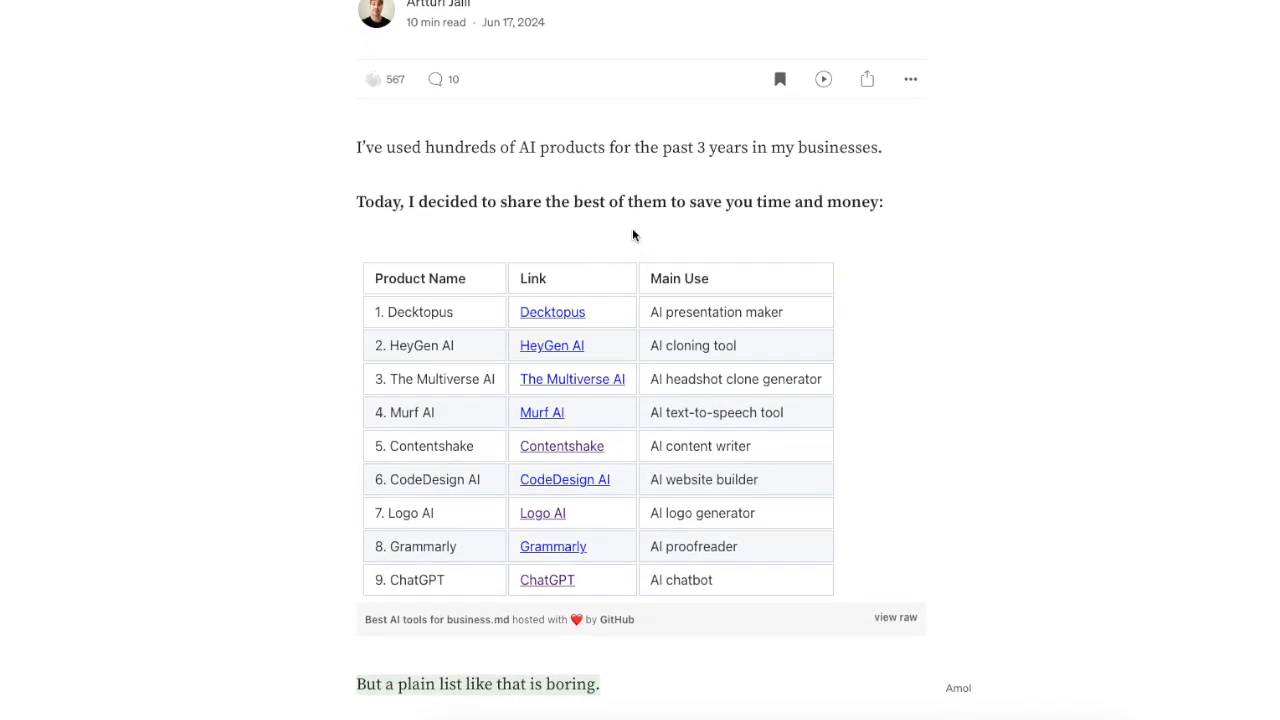
scroll(down, 3)
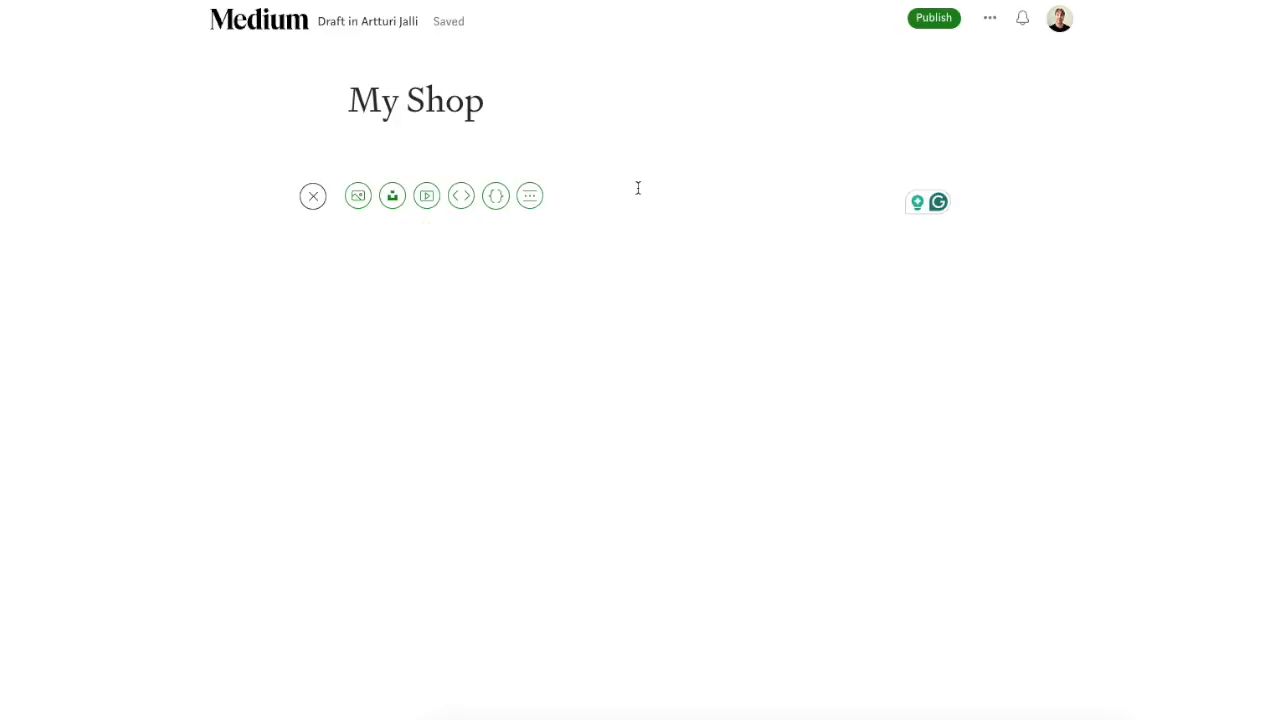
mouse_move(568, 198)
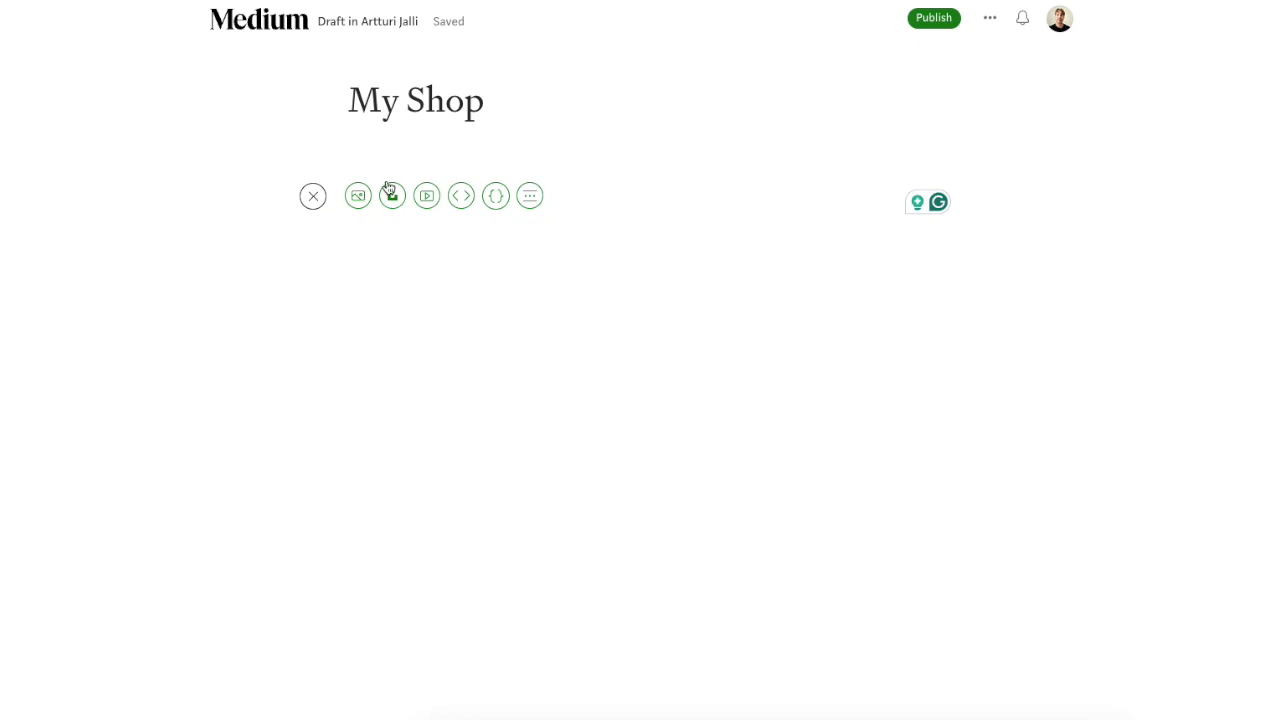
mouse_move(532, 256)
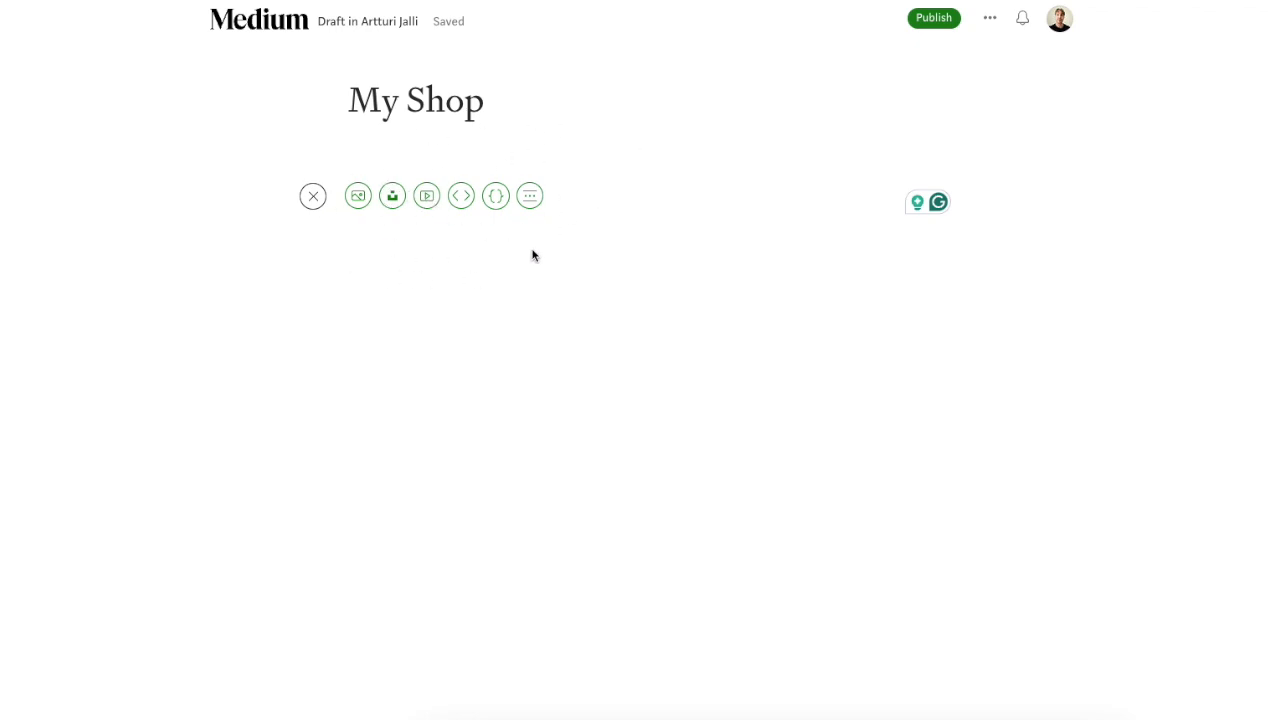
mouse_move(504, 192)
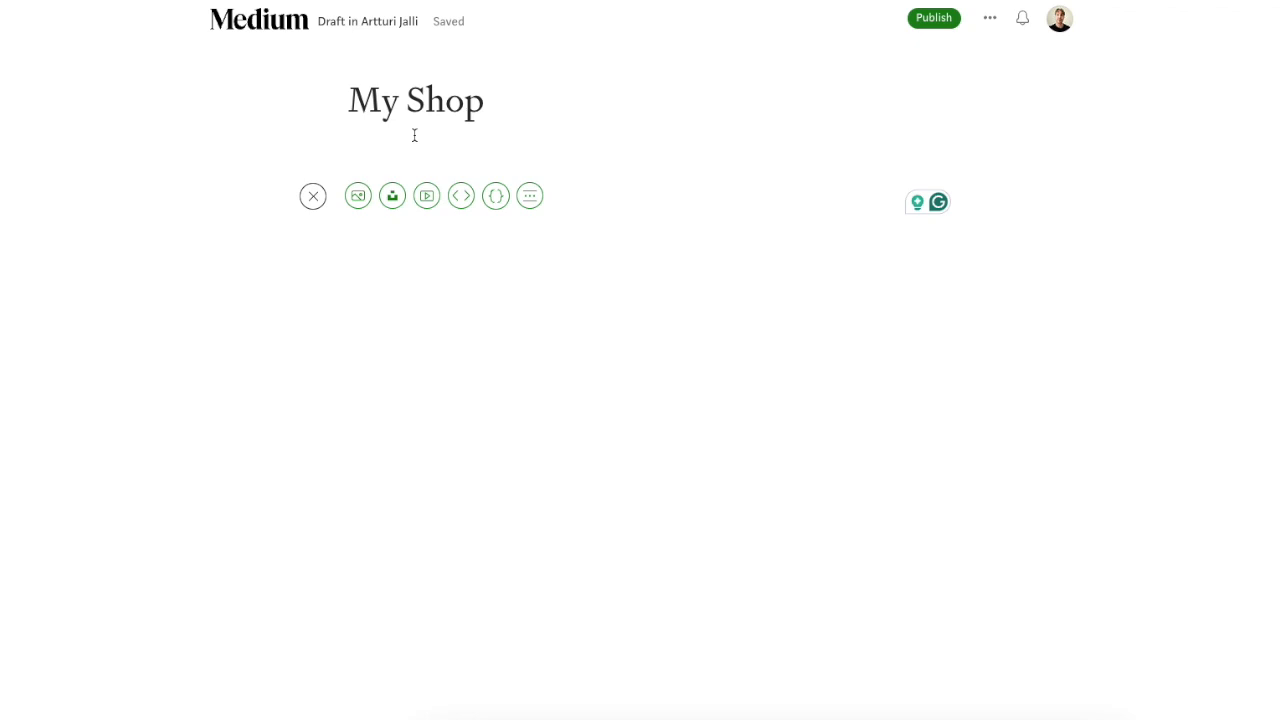
mouse_move(404, 88)
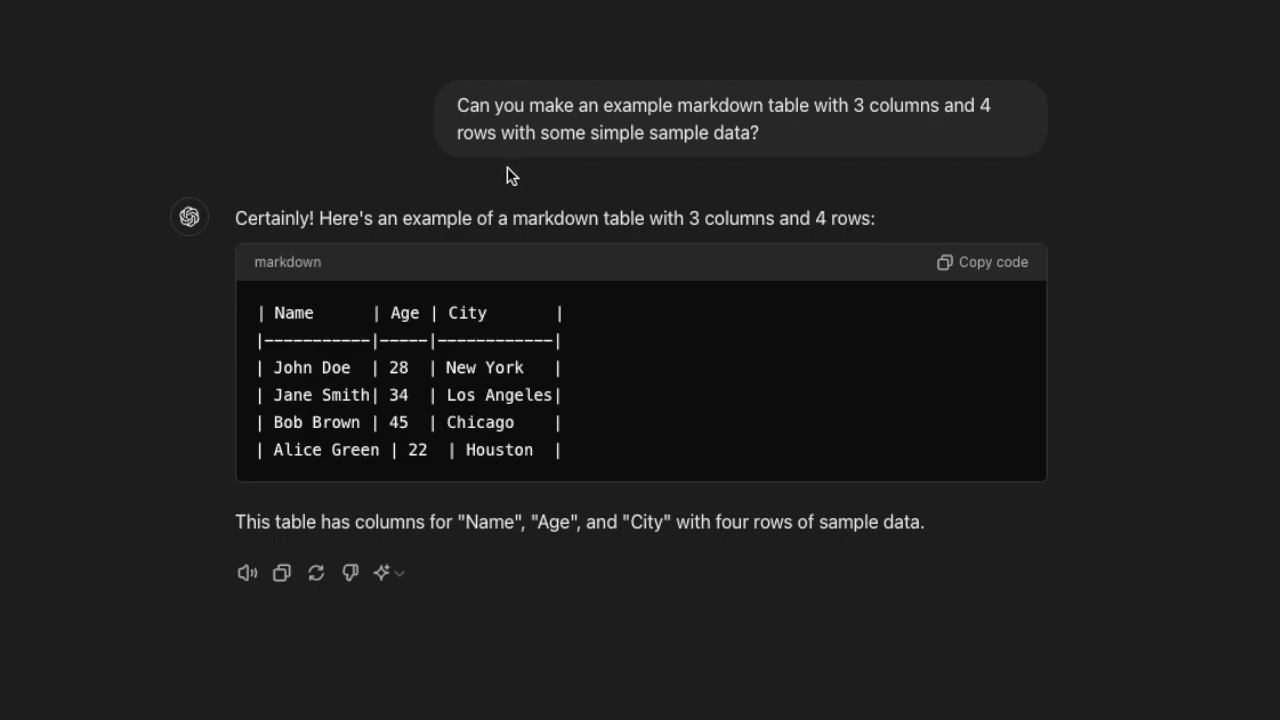
mouse_move(644, 196)
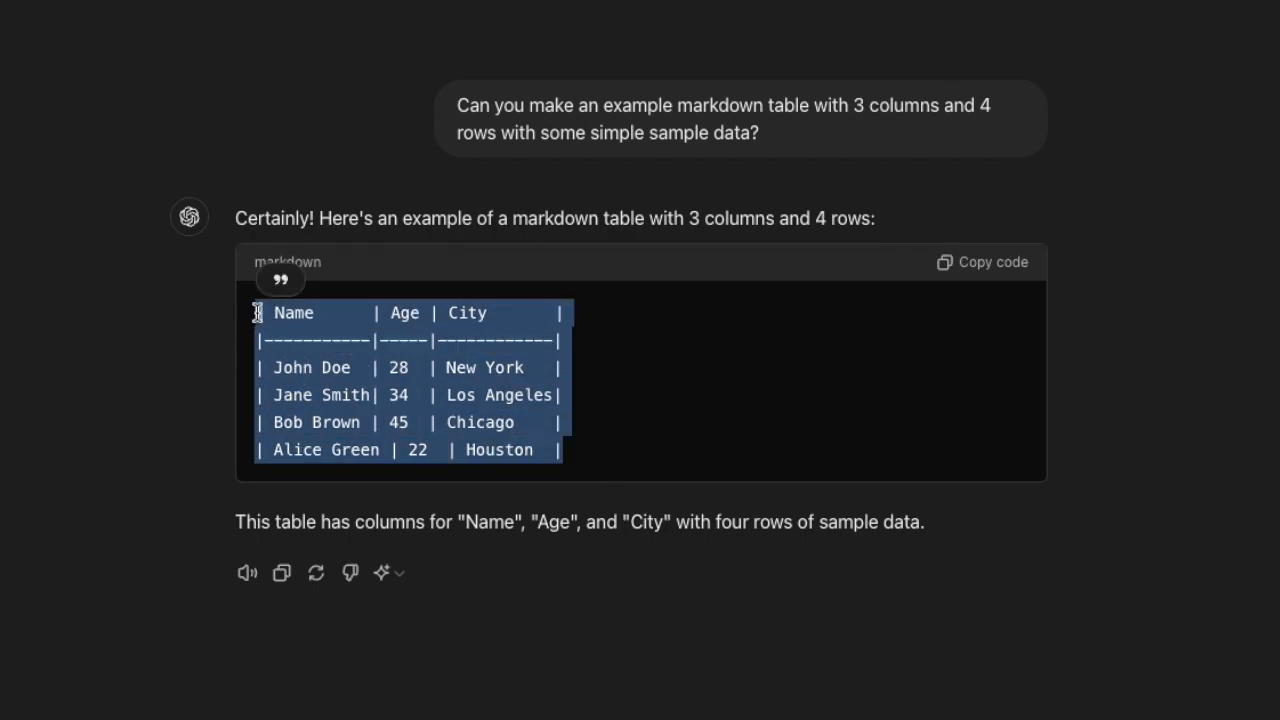
mouse_move(656, 376)
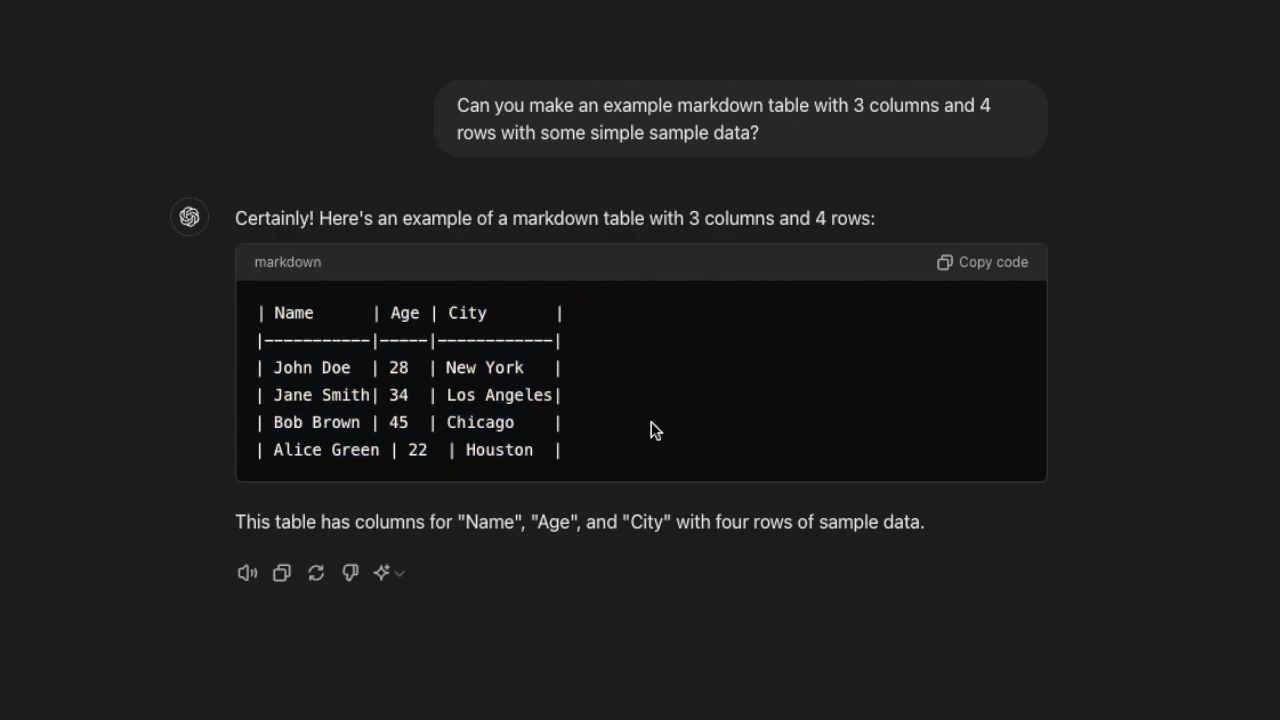
mouse_move(444, 244)
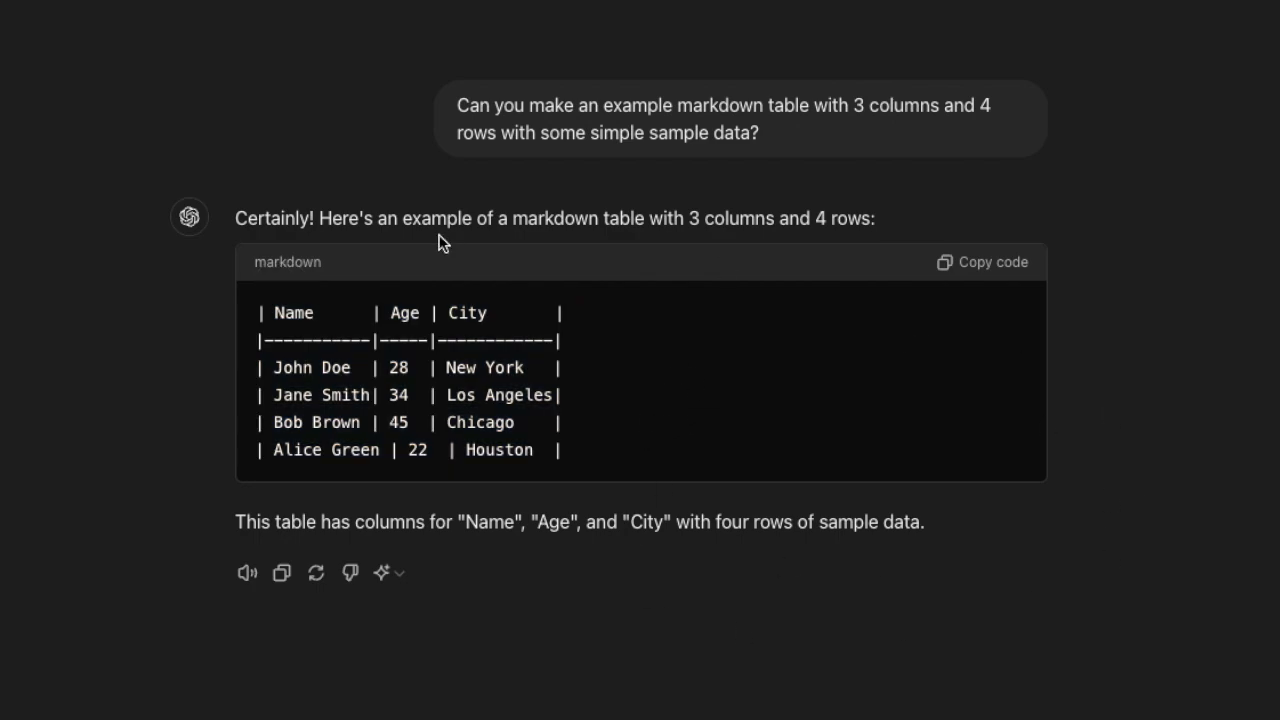
mouse_move(648, 380)
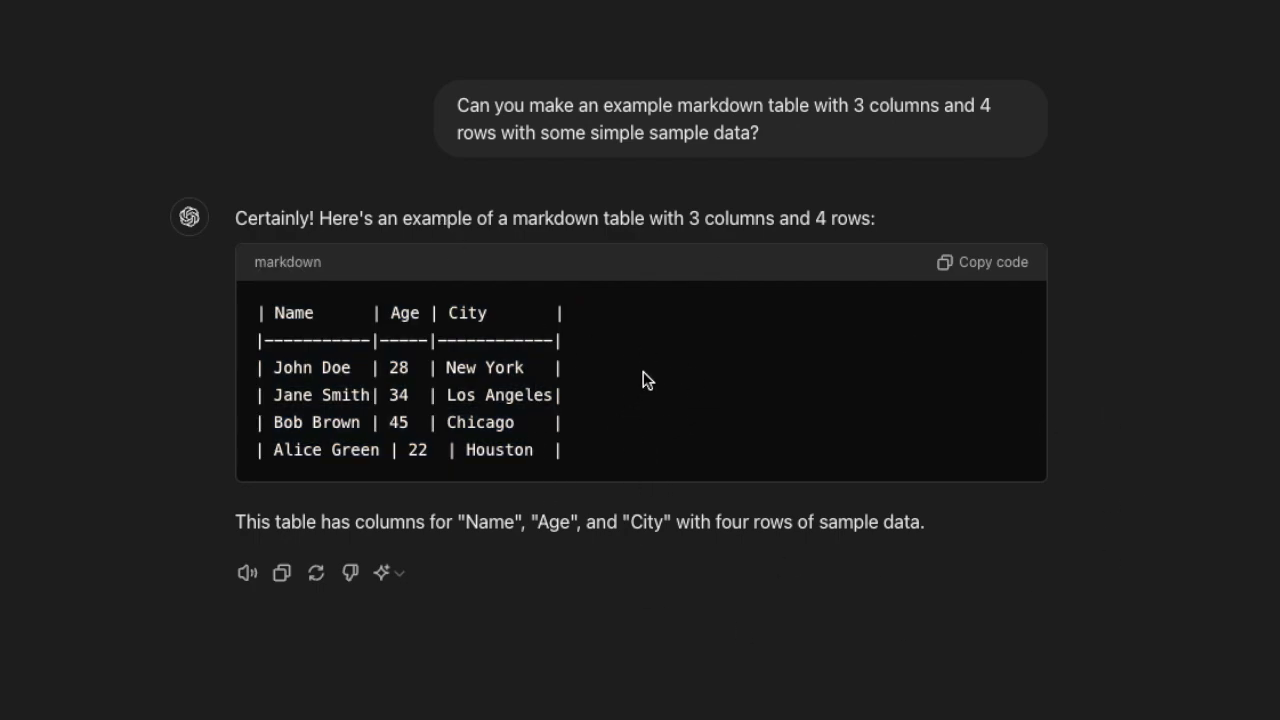
mouse_move(692, 140)
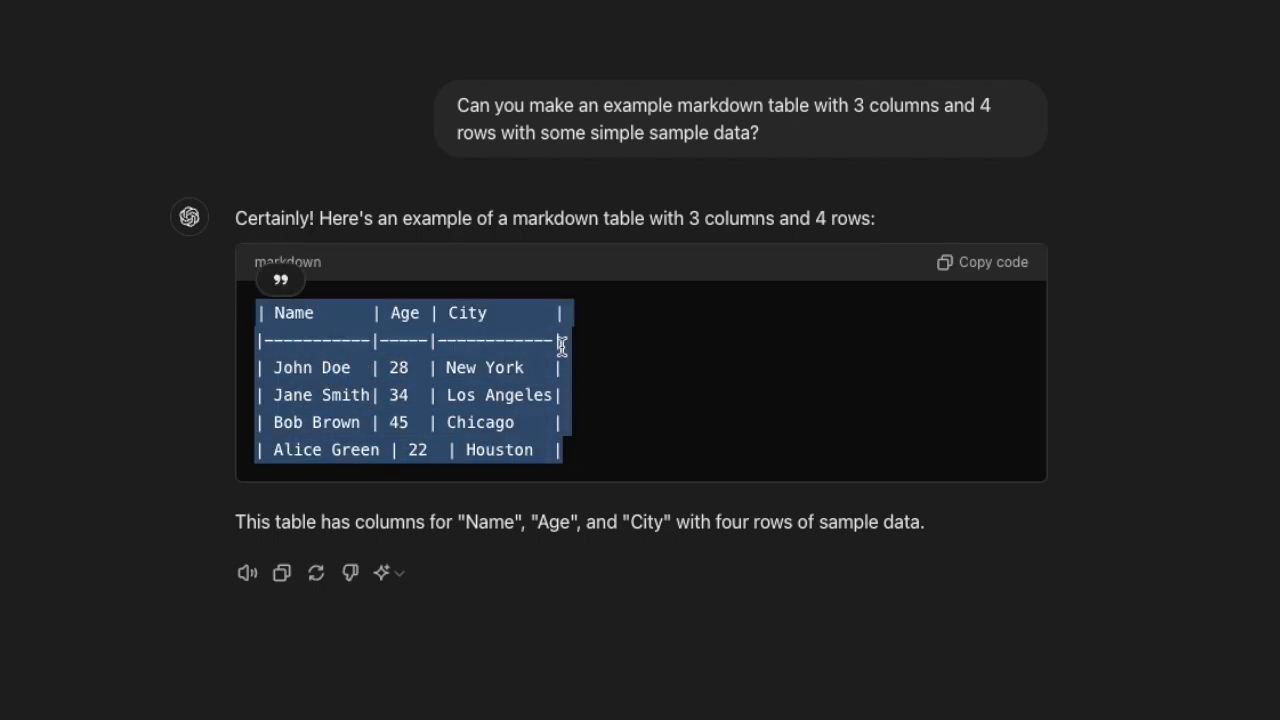
click(478, 440)
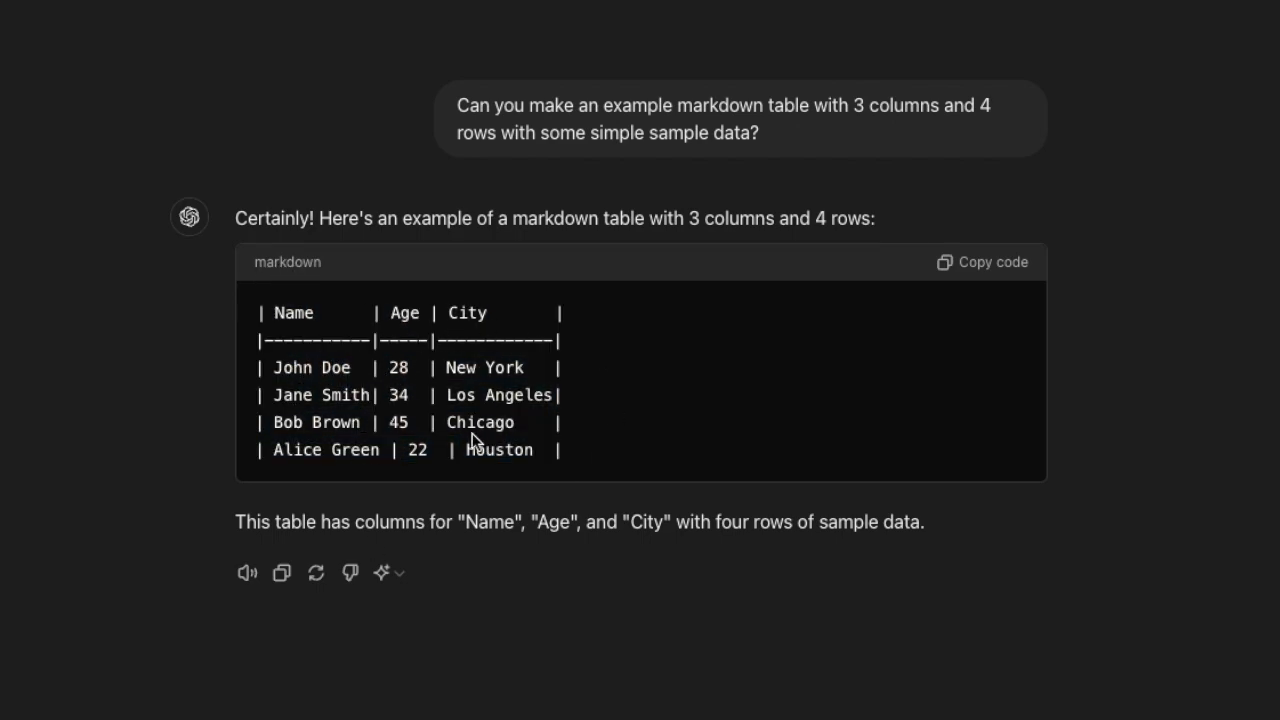
mouse_move(304, 304)
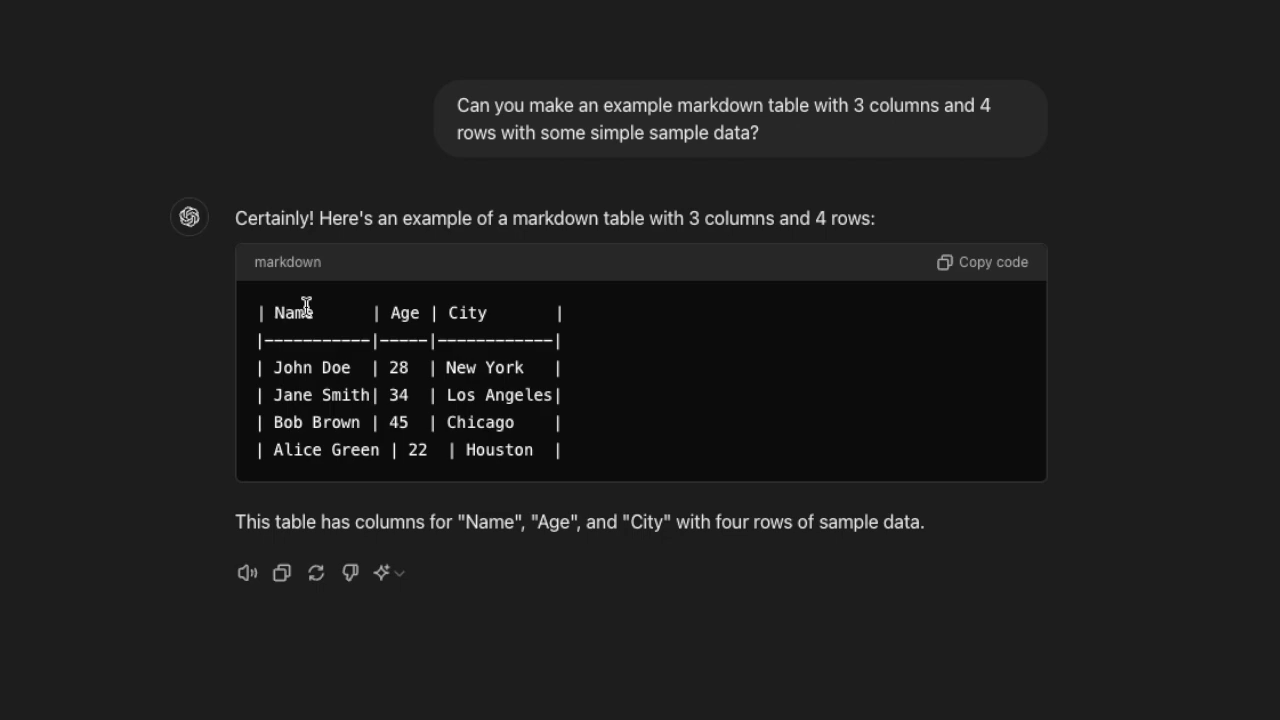
double_click(296, 312)
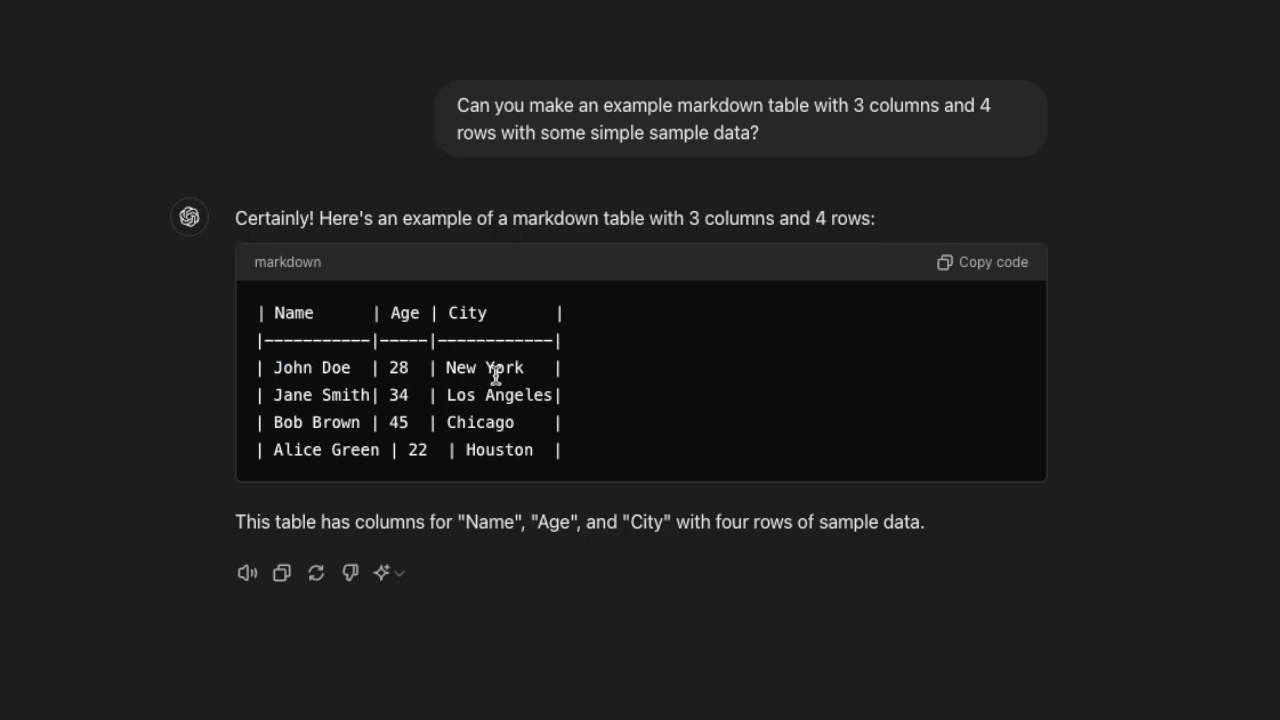
click(982, 262)
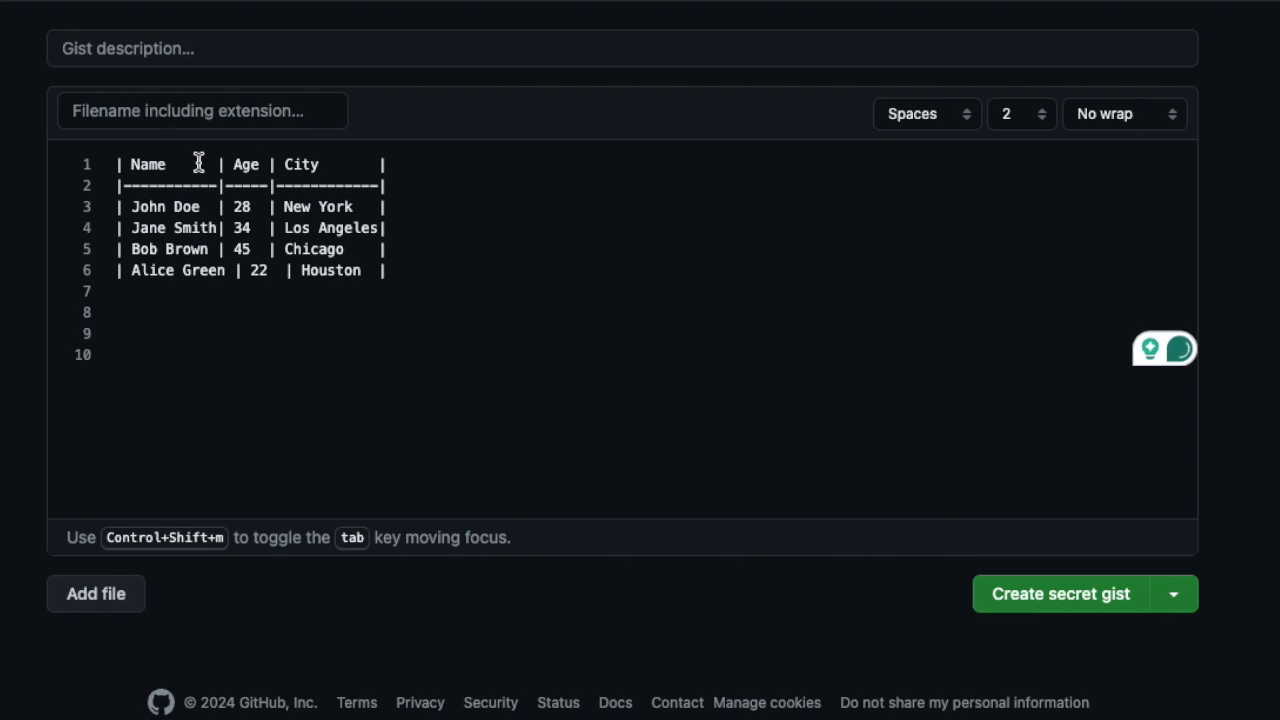
- Name the gist file example_table.md, holding the pasted names, ages and cities table
click(204, 110)
text(example_table)
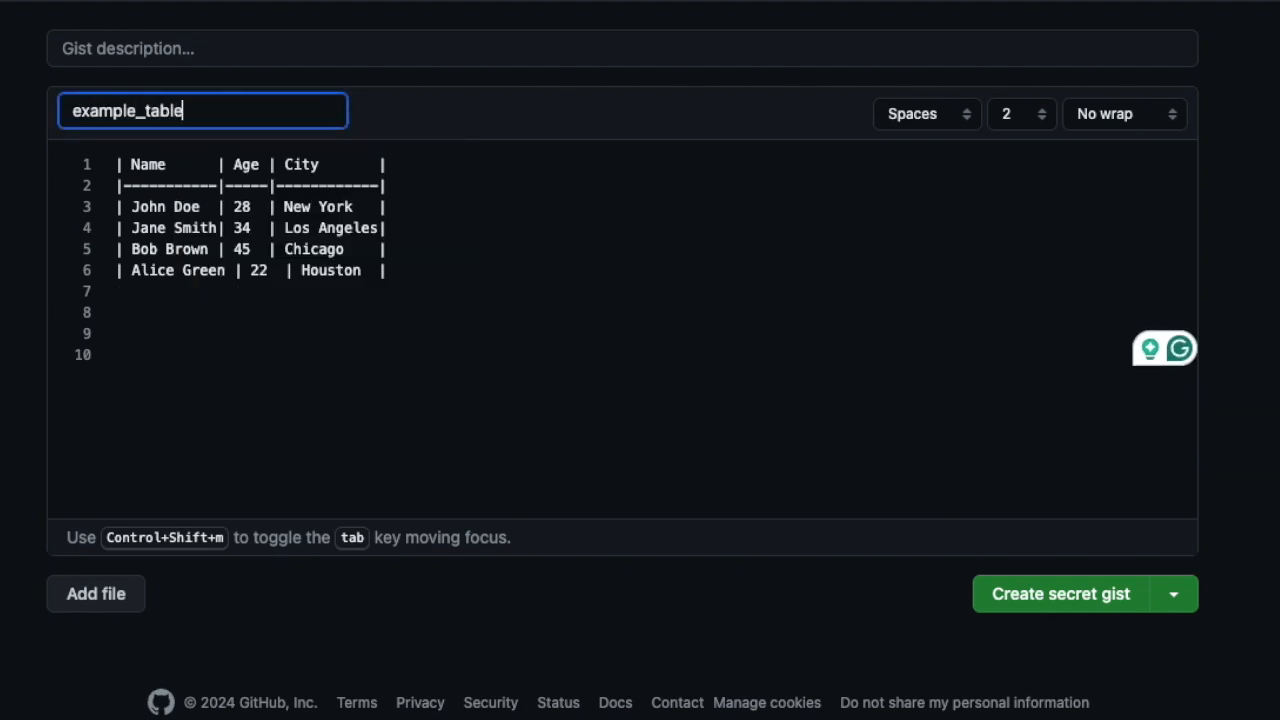
text(.md)
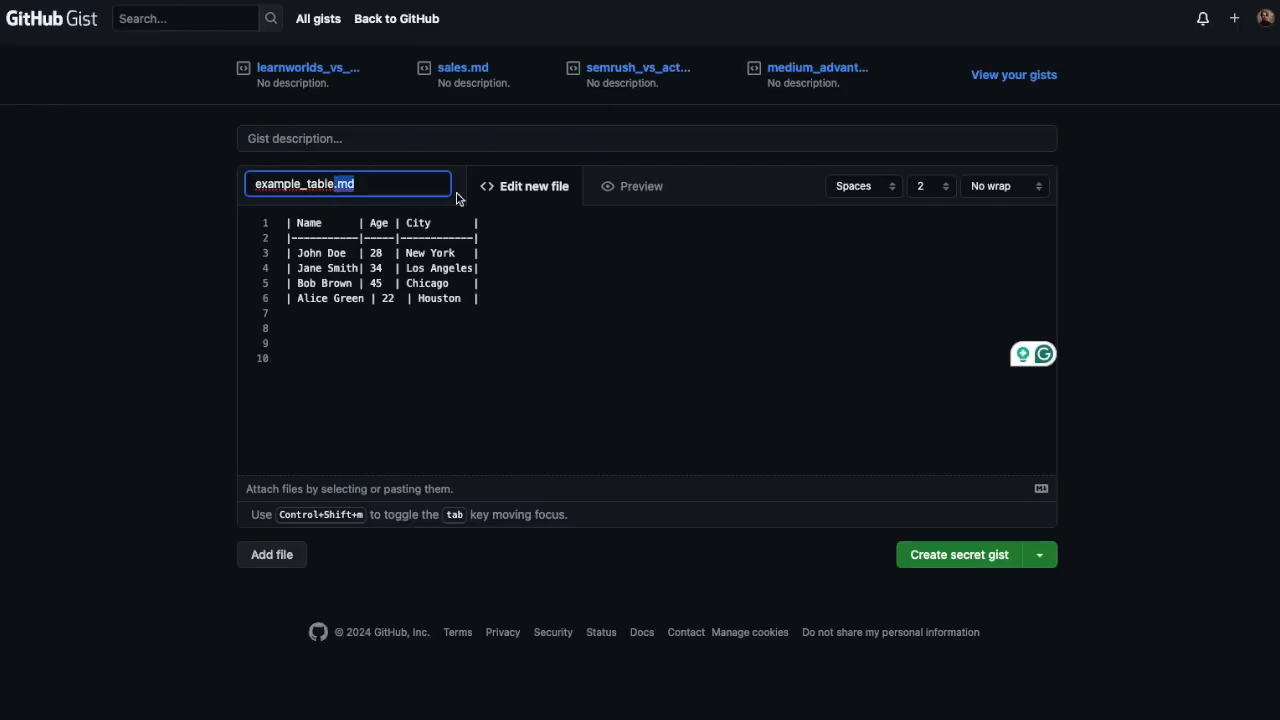
mouse_move(404, 184)
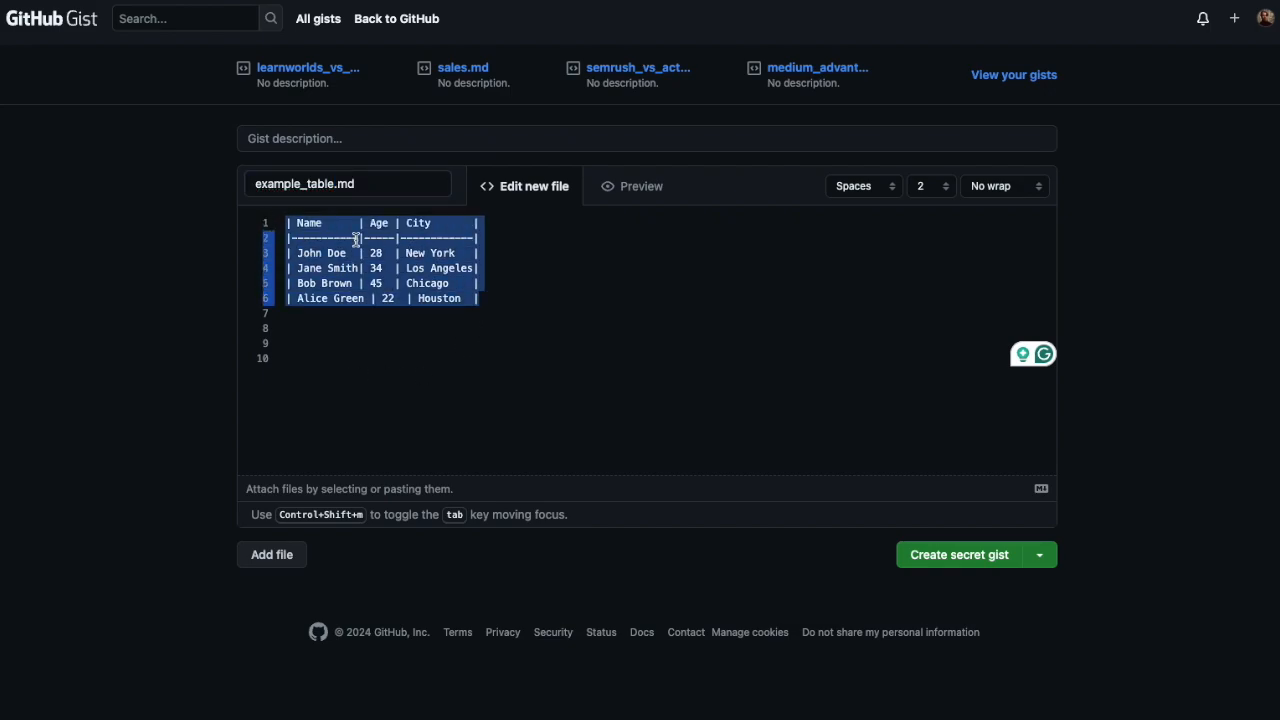
click(348, 184)
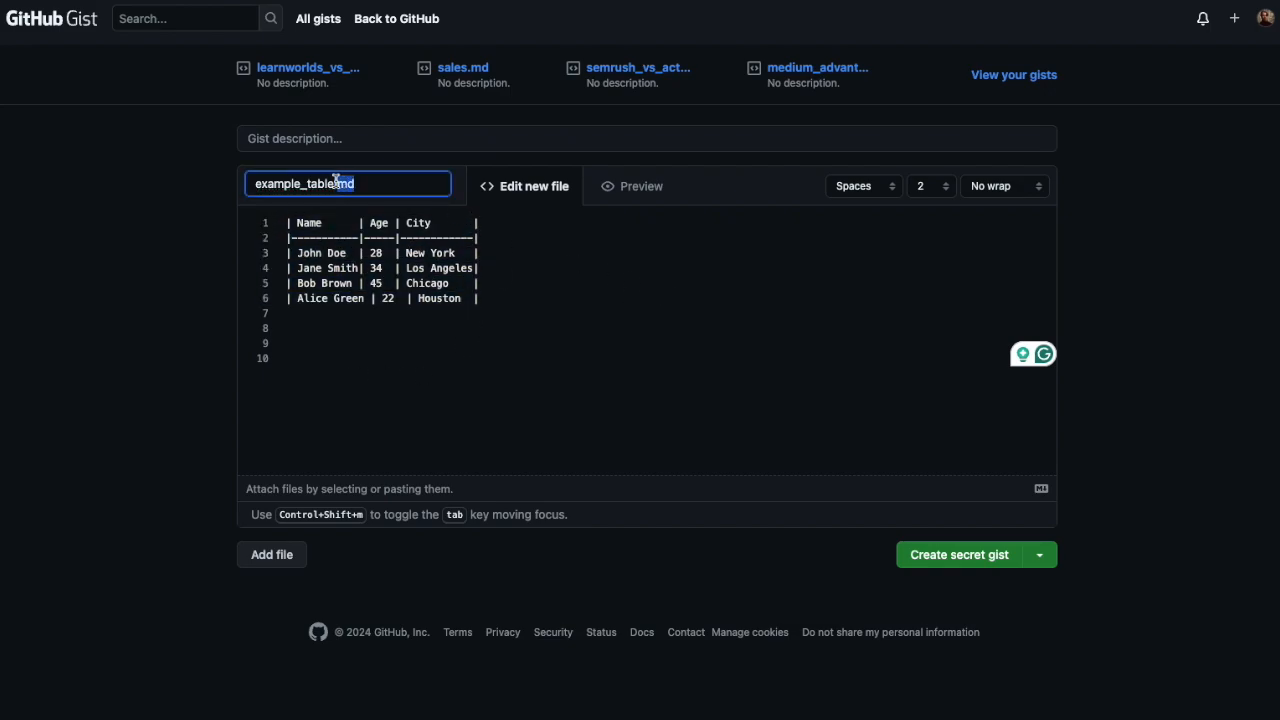
click(520, 264)
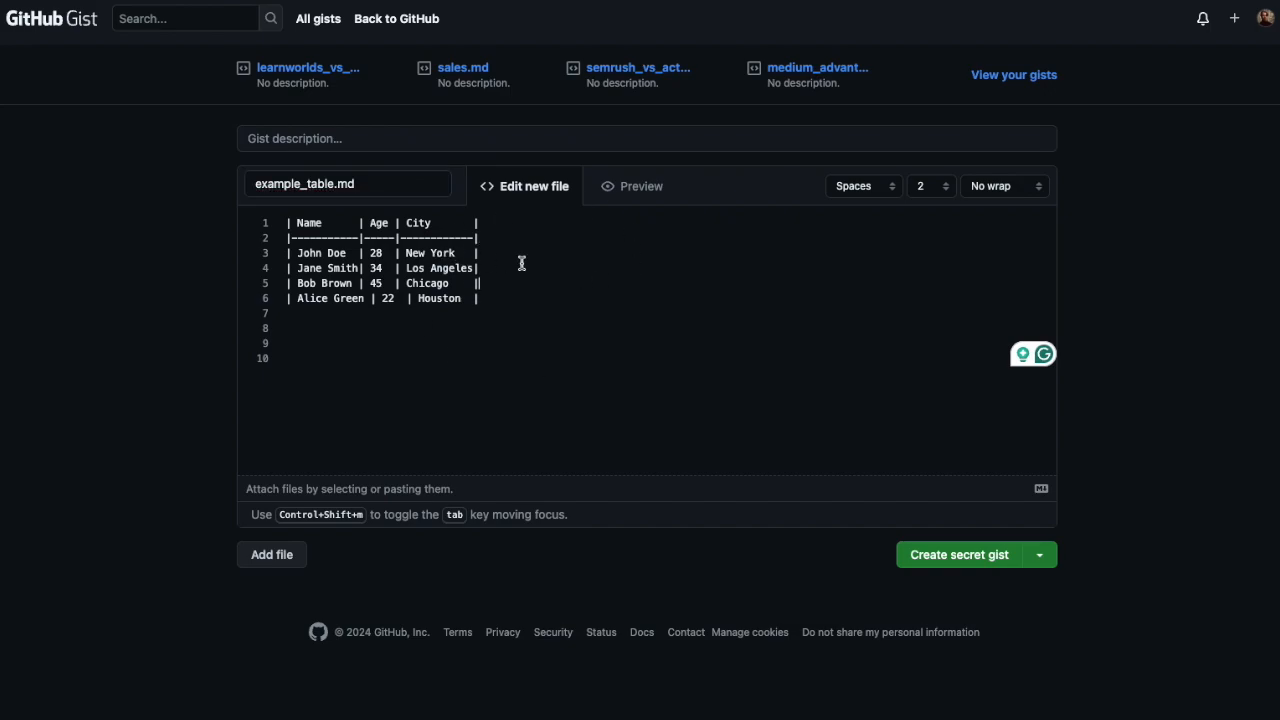
mouse_move(520, 284)
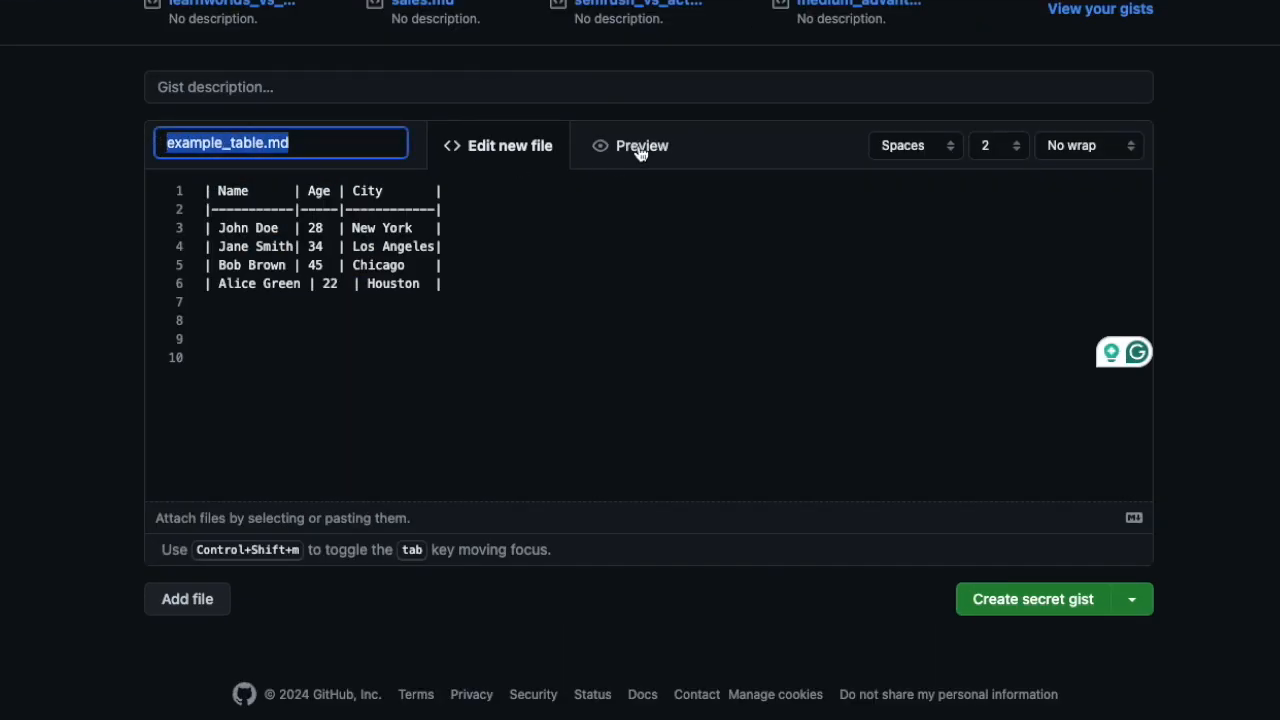
- Preview the rendered table and switch the gist visibility to public
click(640, 144)
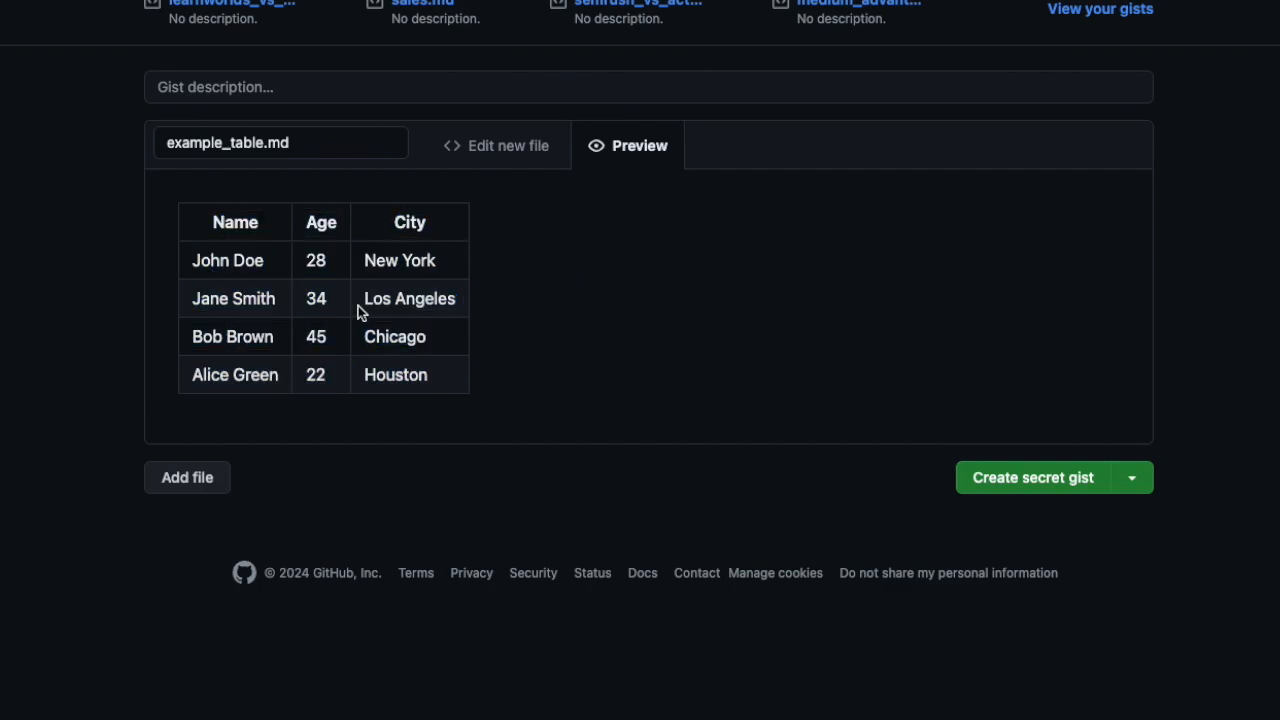
scroll(up, 3)
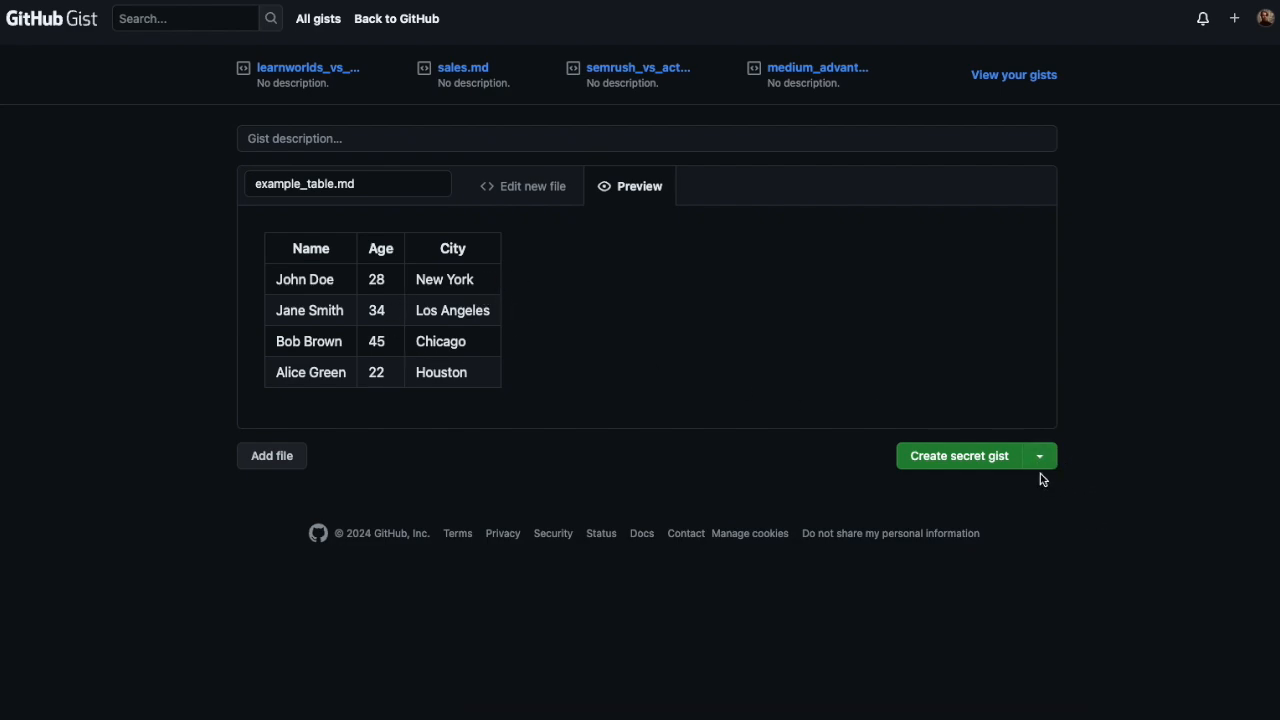
click(1038, 456)
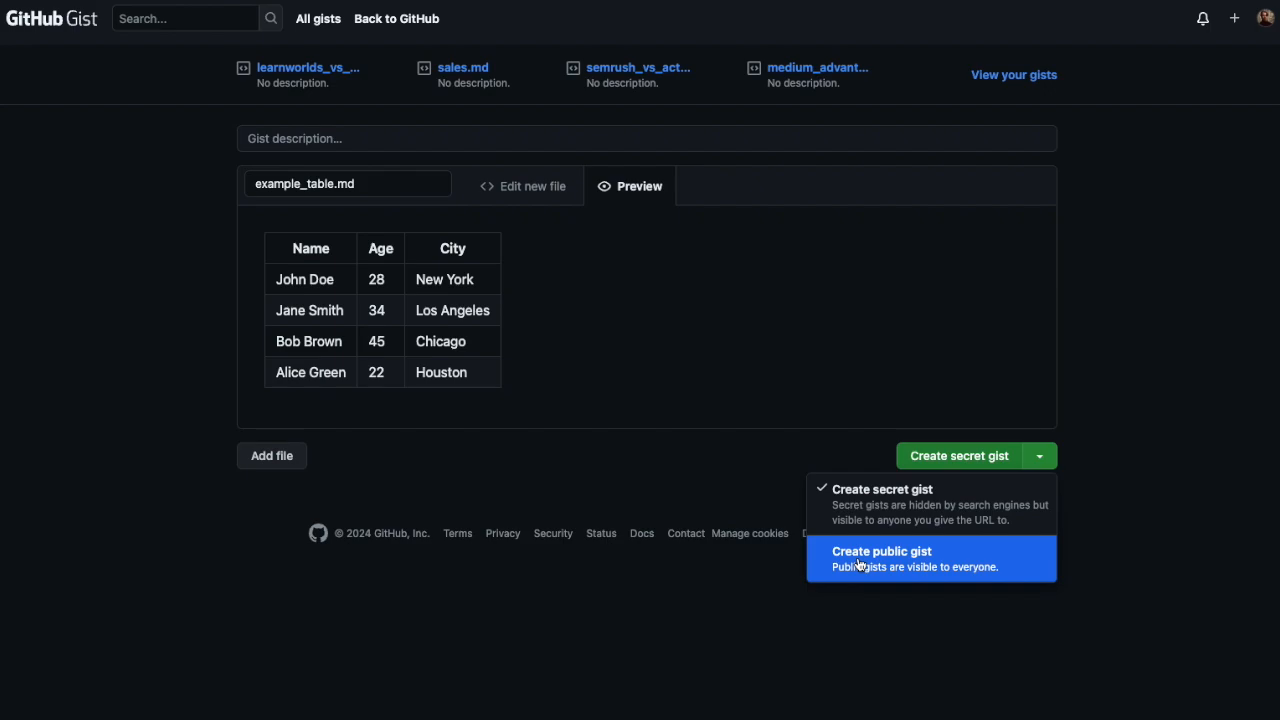
click(880, 558)
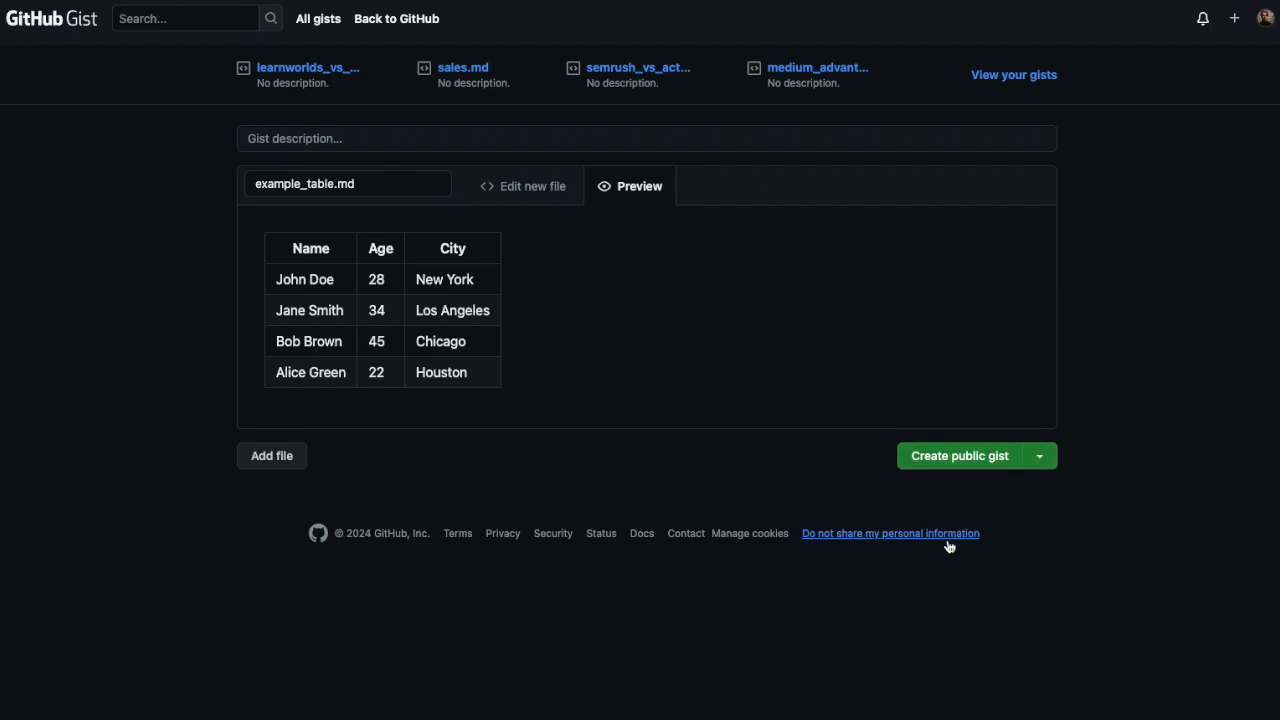
mouse_move(1108, 500)
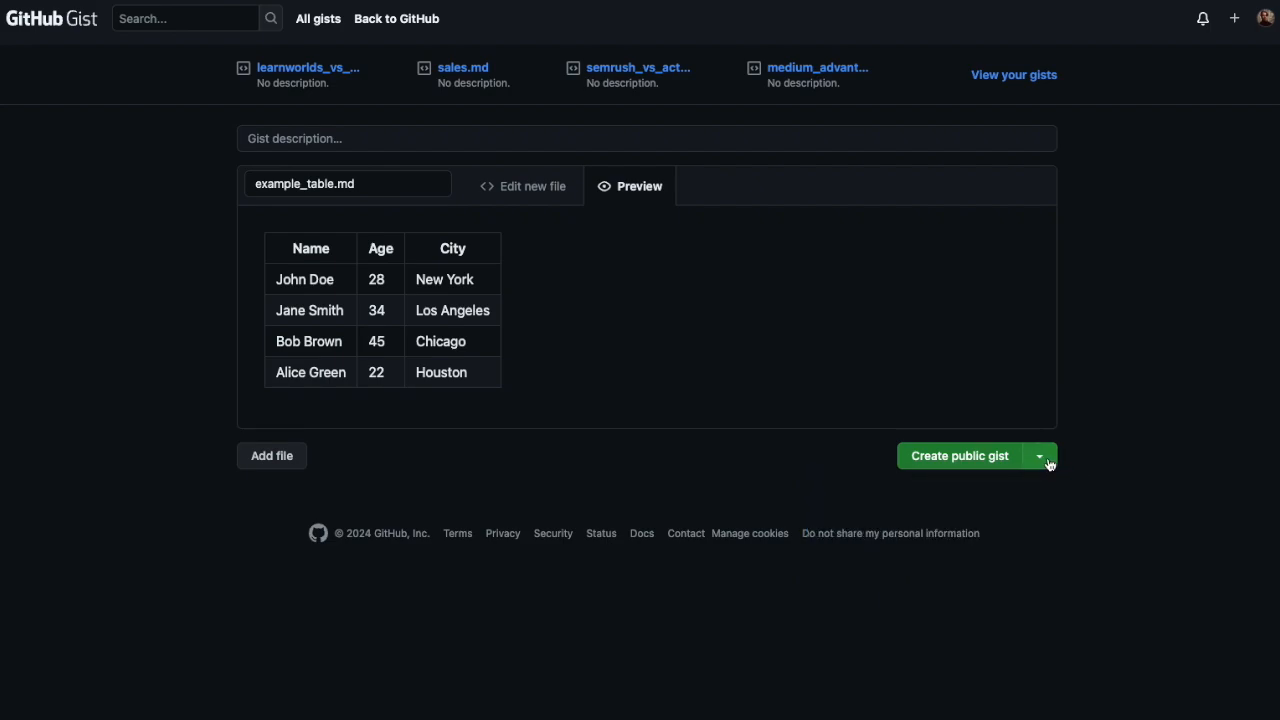
- Confirm the public setting and create the public gist example_table.md
click(1040, 456)
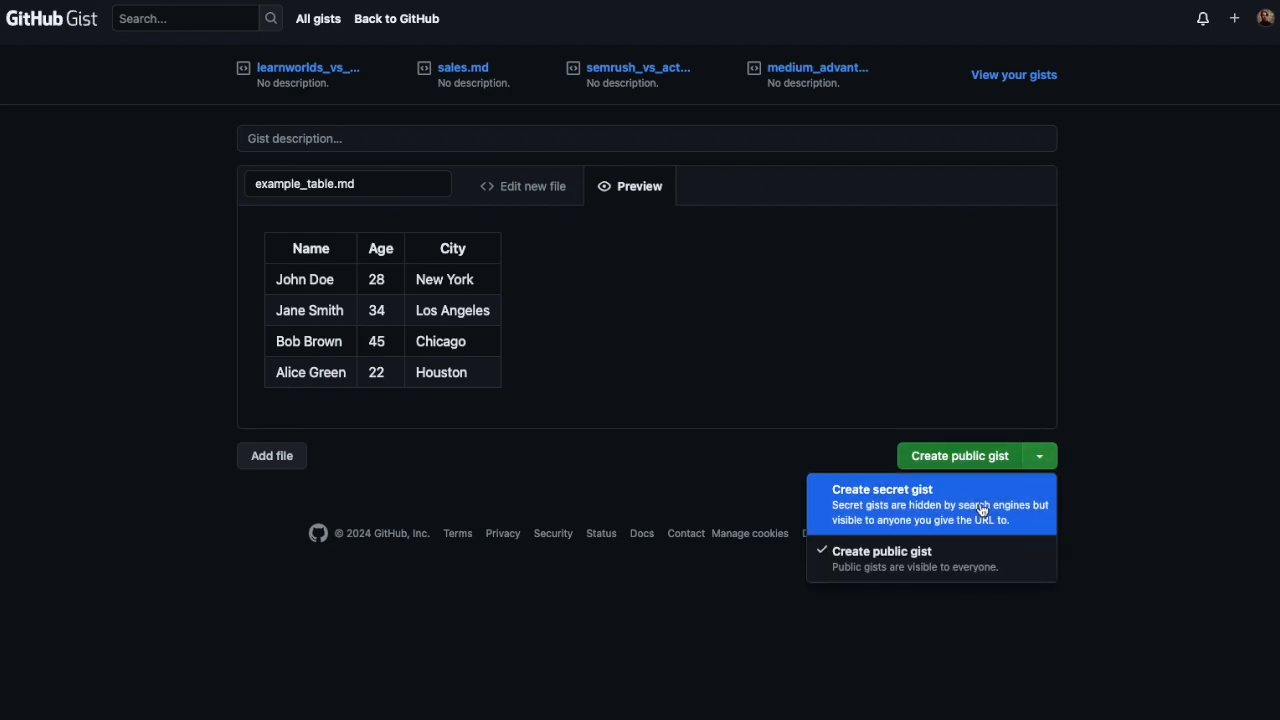
mouse_move(900, 558)
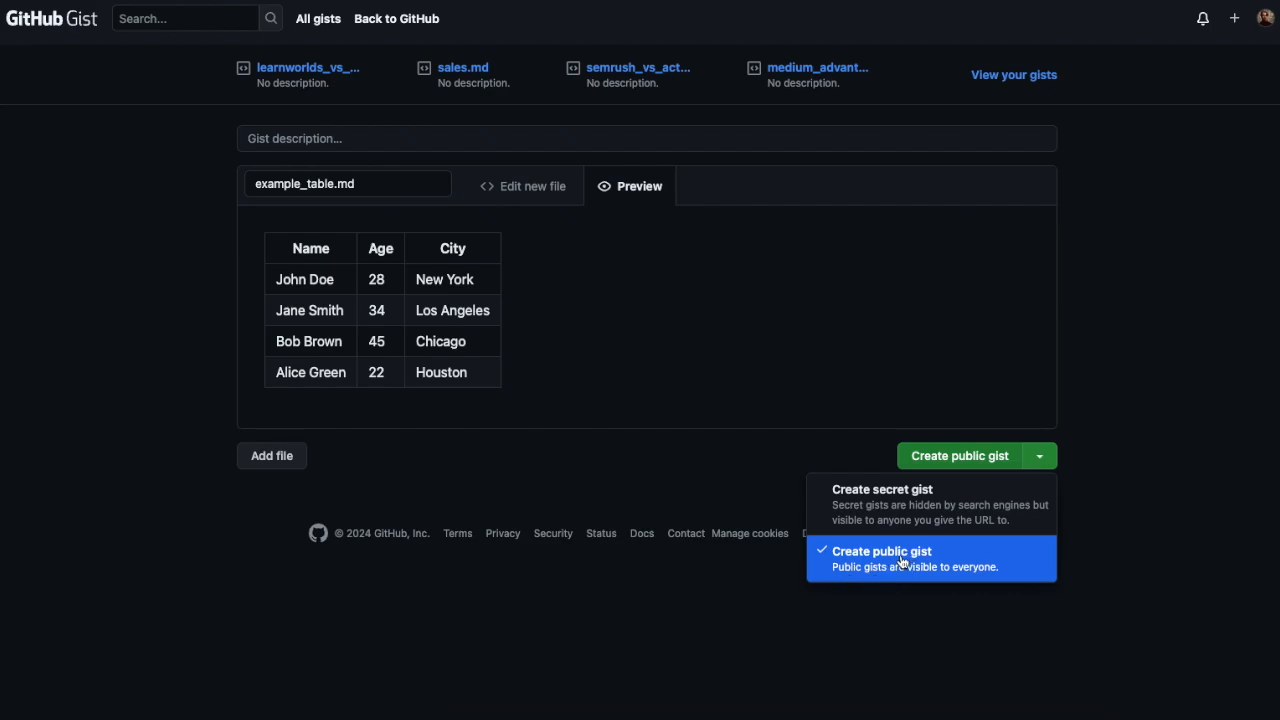
click(882, 552)
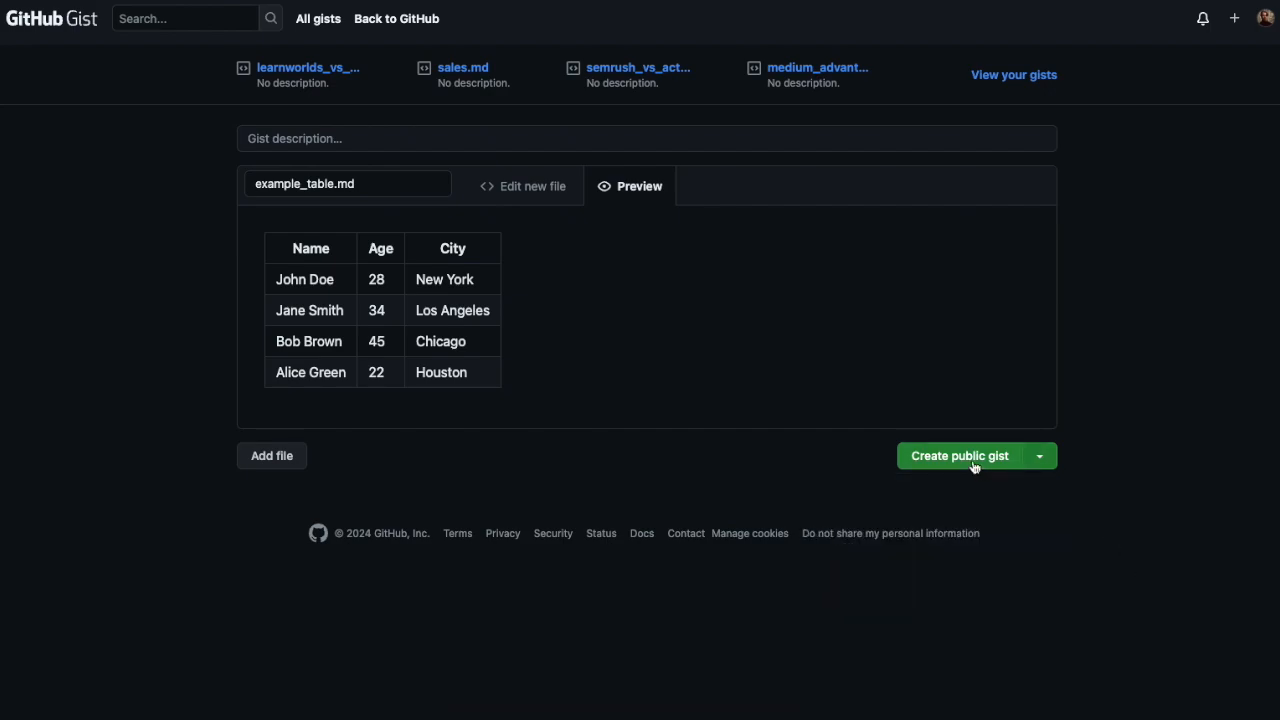
click(960, 456)
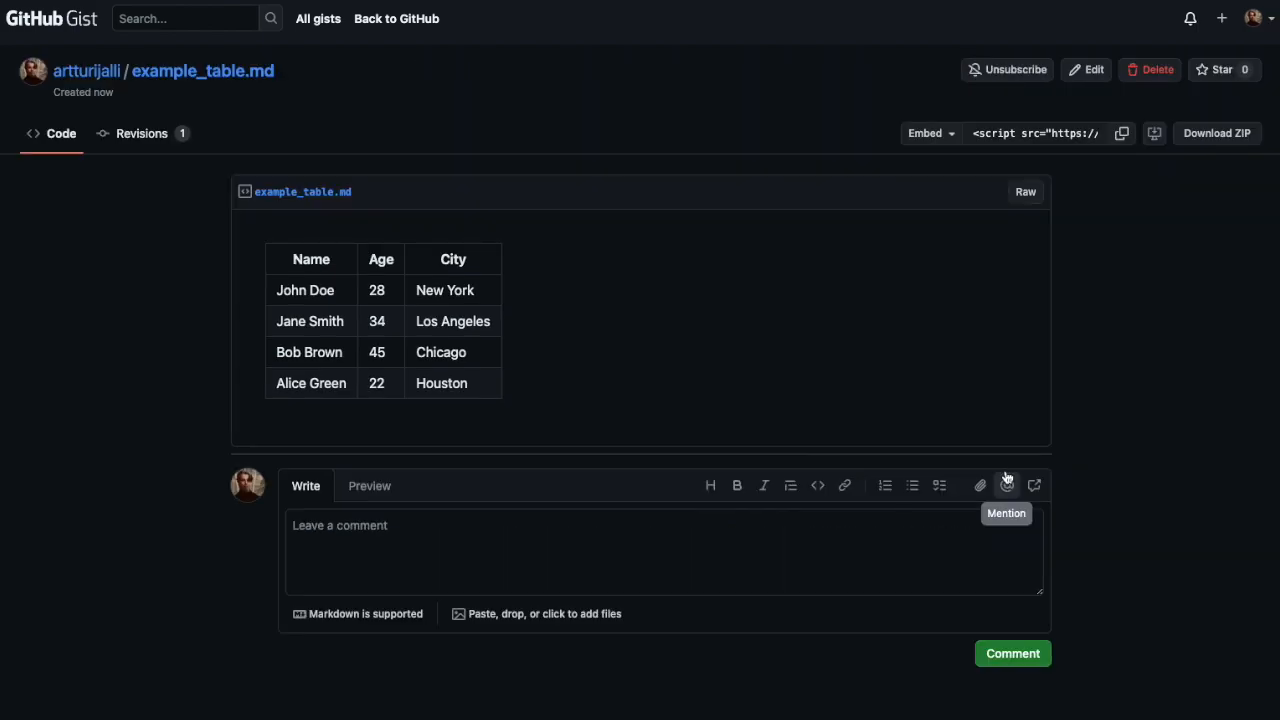
mouse_move(1008, 486)
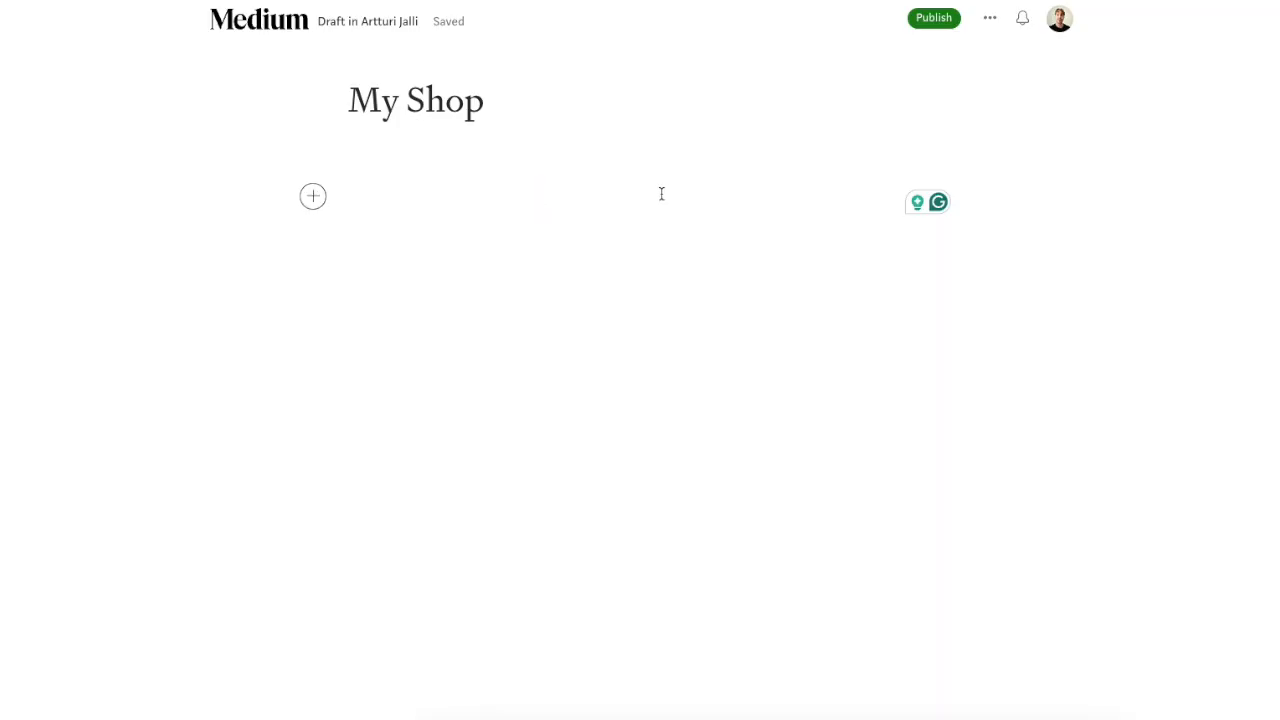
text(https://gist.github.com/artturijalli/64fed8c900185ba2a2b1470080c2168a)
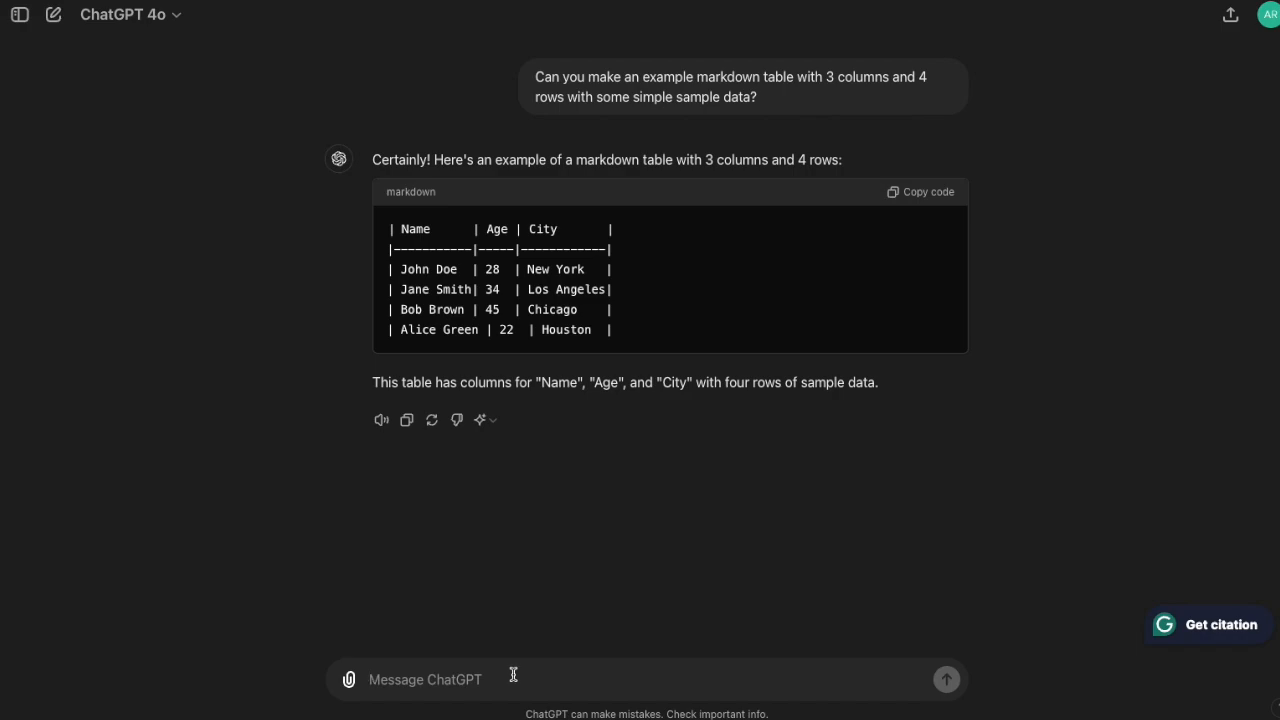
- Ask ChatGPT 'Can you add sample links to the table?' and copy the linked table reply
text(Can you add samp)
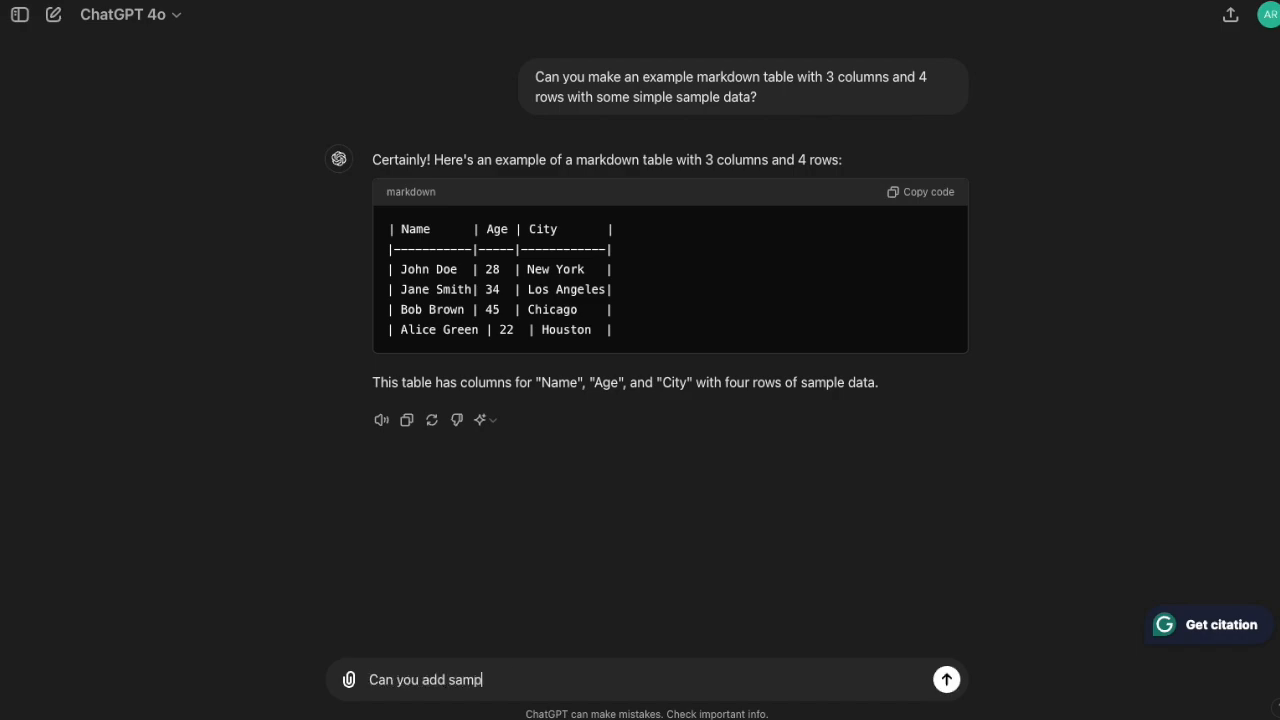
text(le links to the tab)
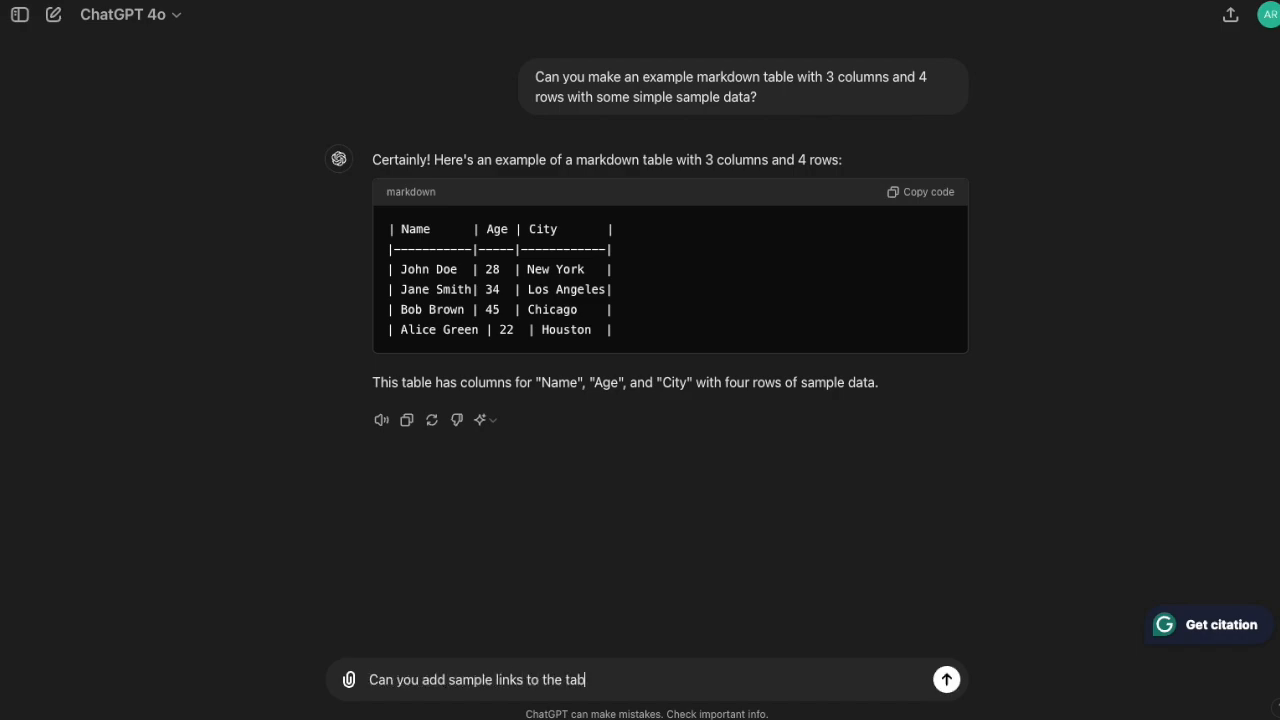
click(944, 680)
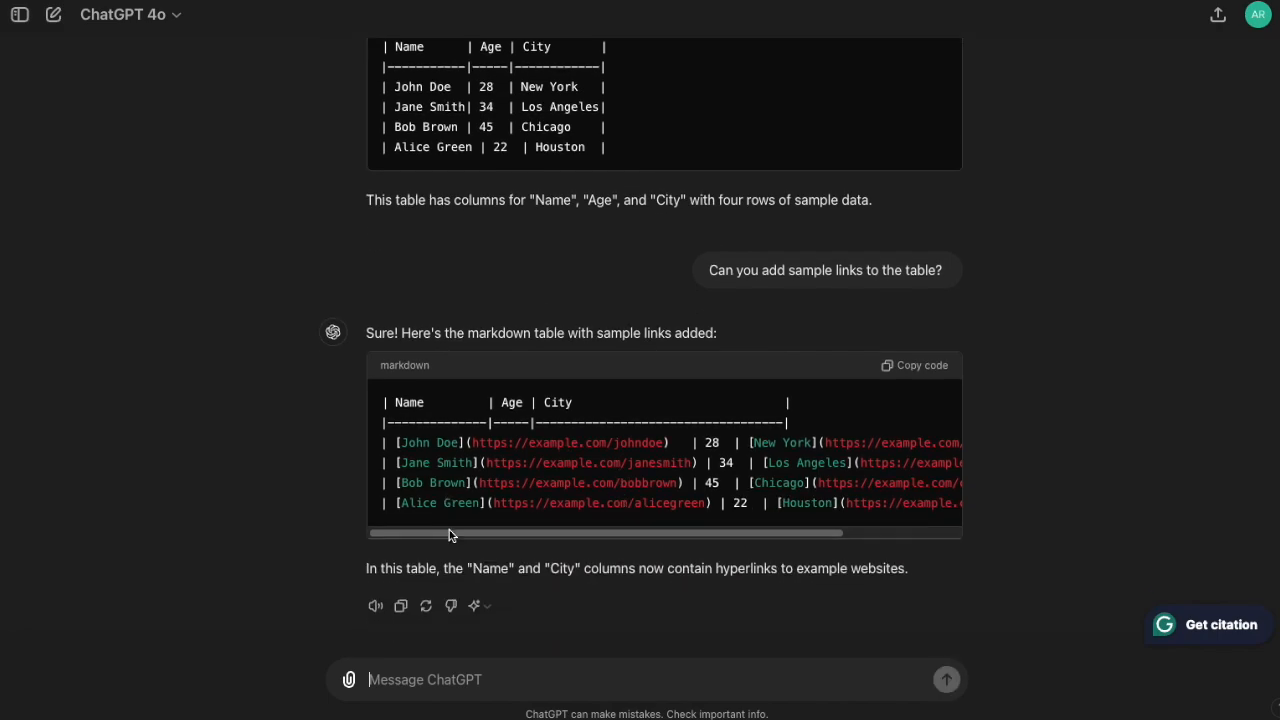
click(914, 364)
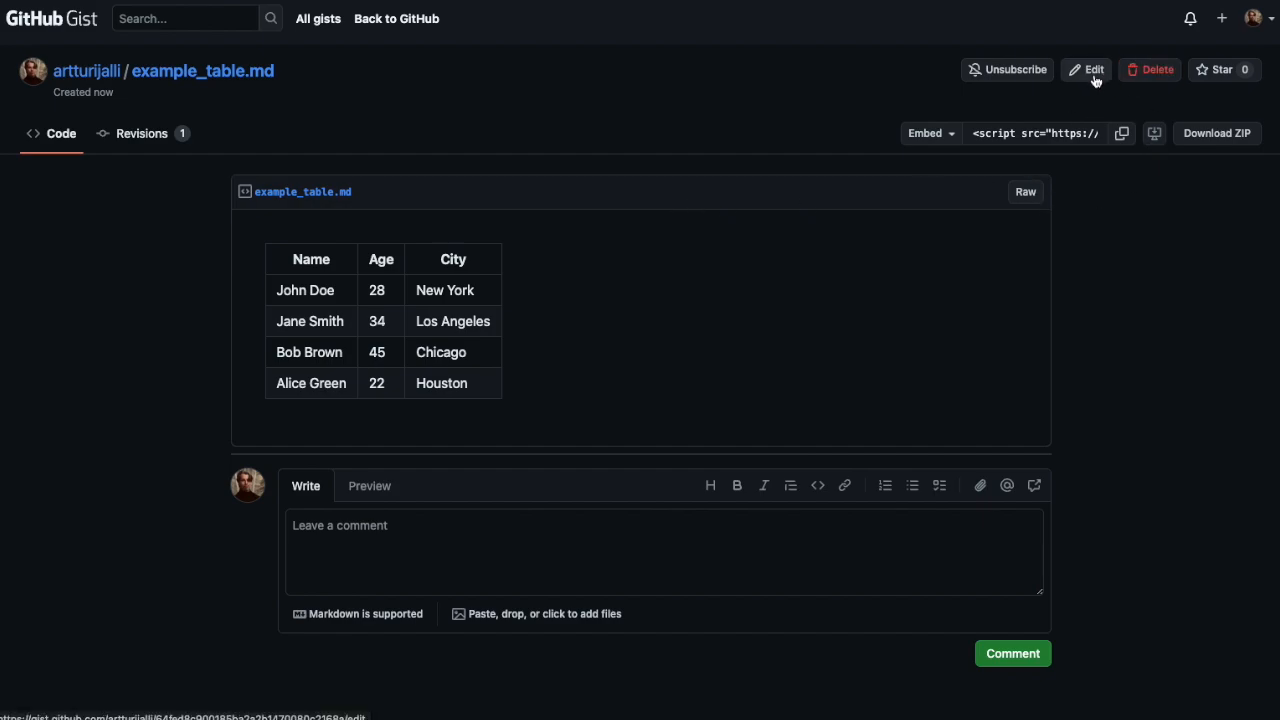
- Edit the gist with the new linked table and preview names and cities as links
click(1084, 68)
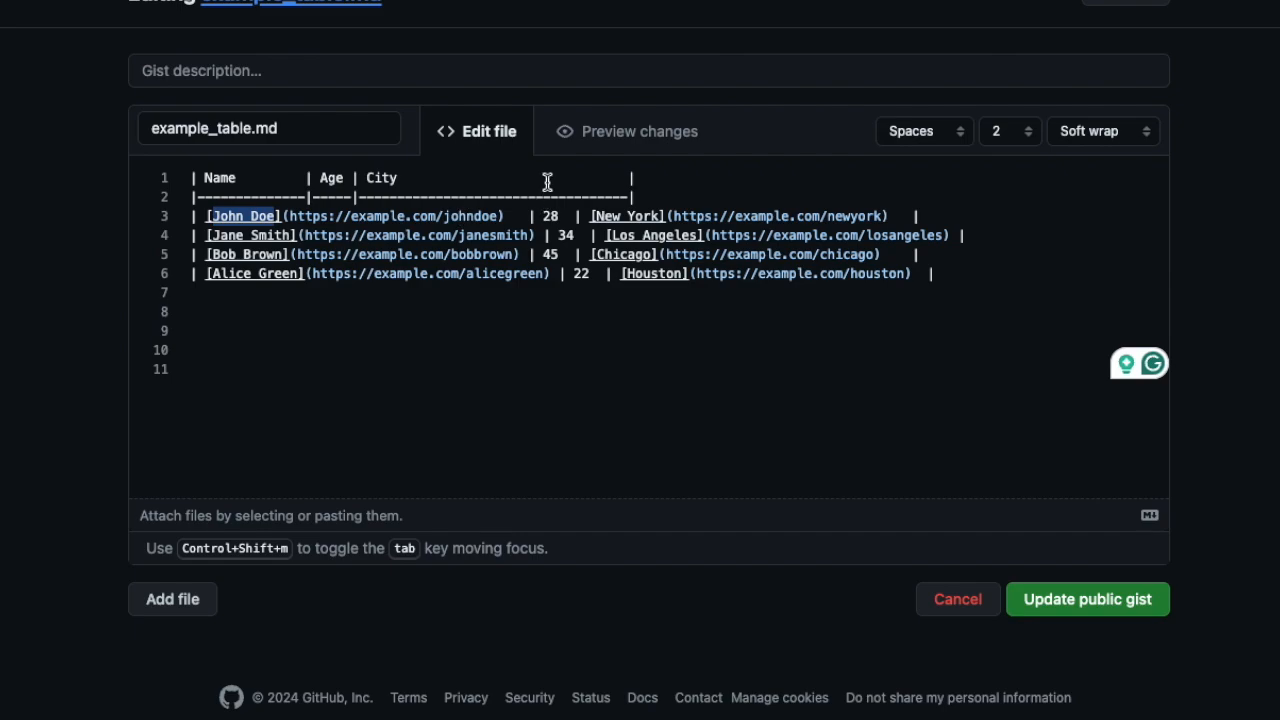
click(628, 132)
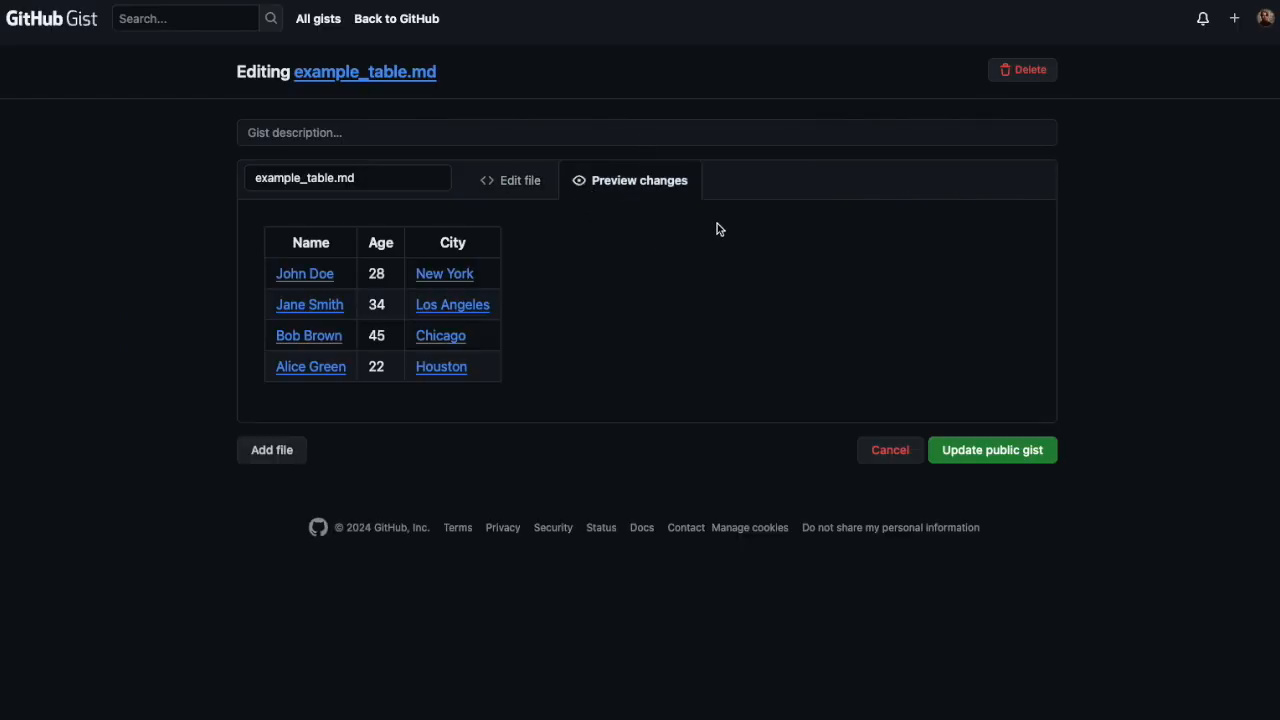
mouse_move(304, 272)
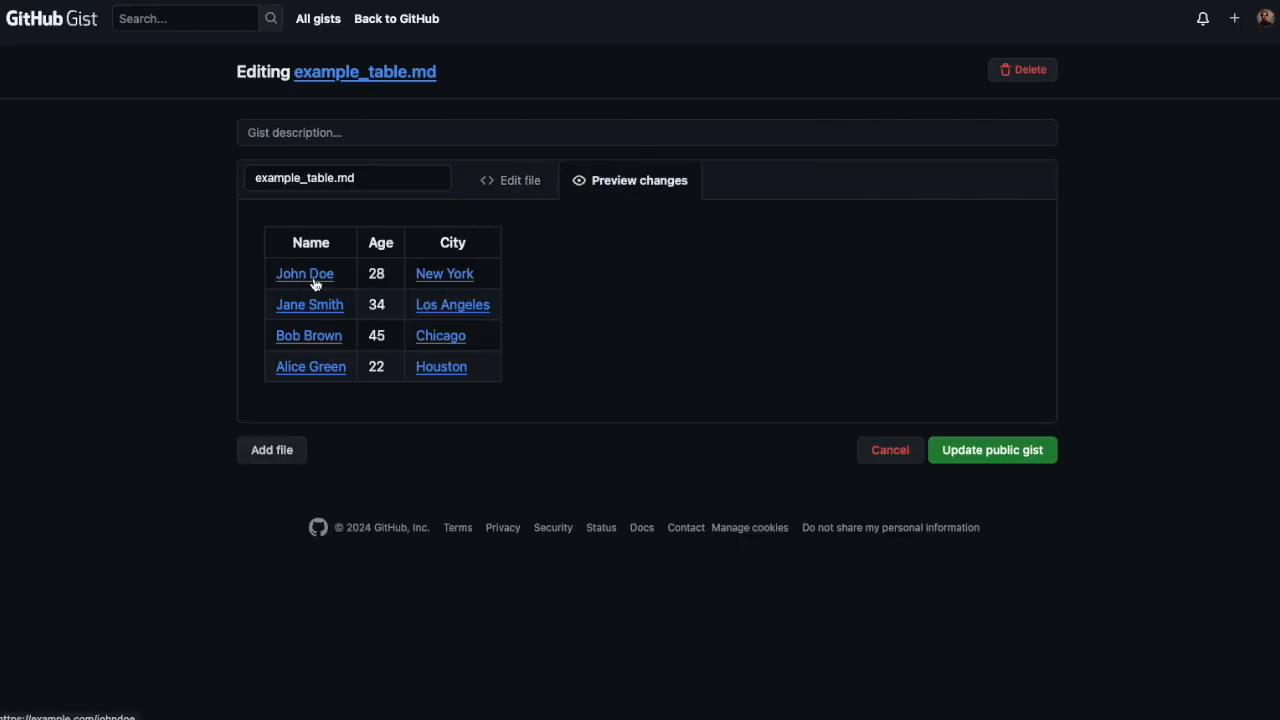
mouse_move(896, 426)
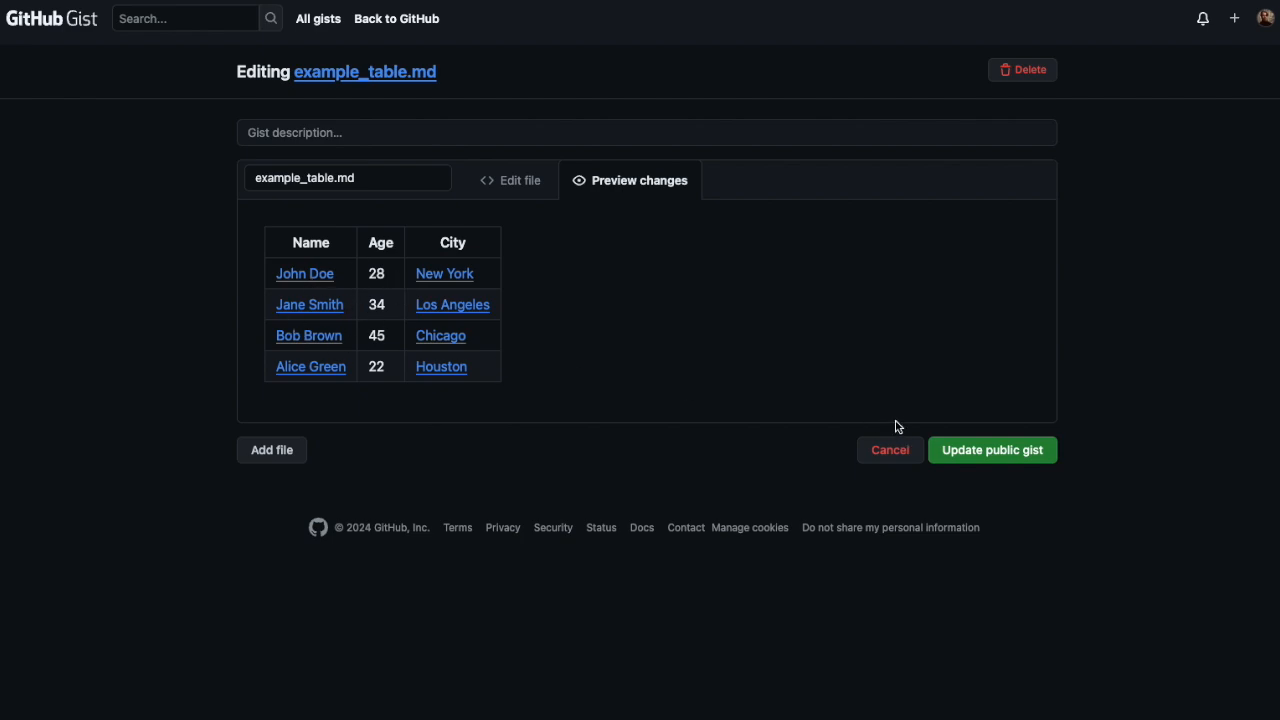
mouse_move(984, 456)
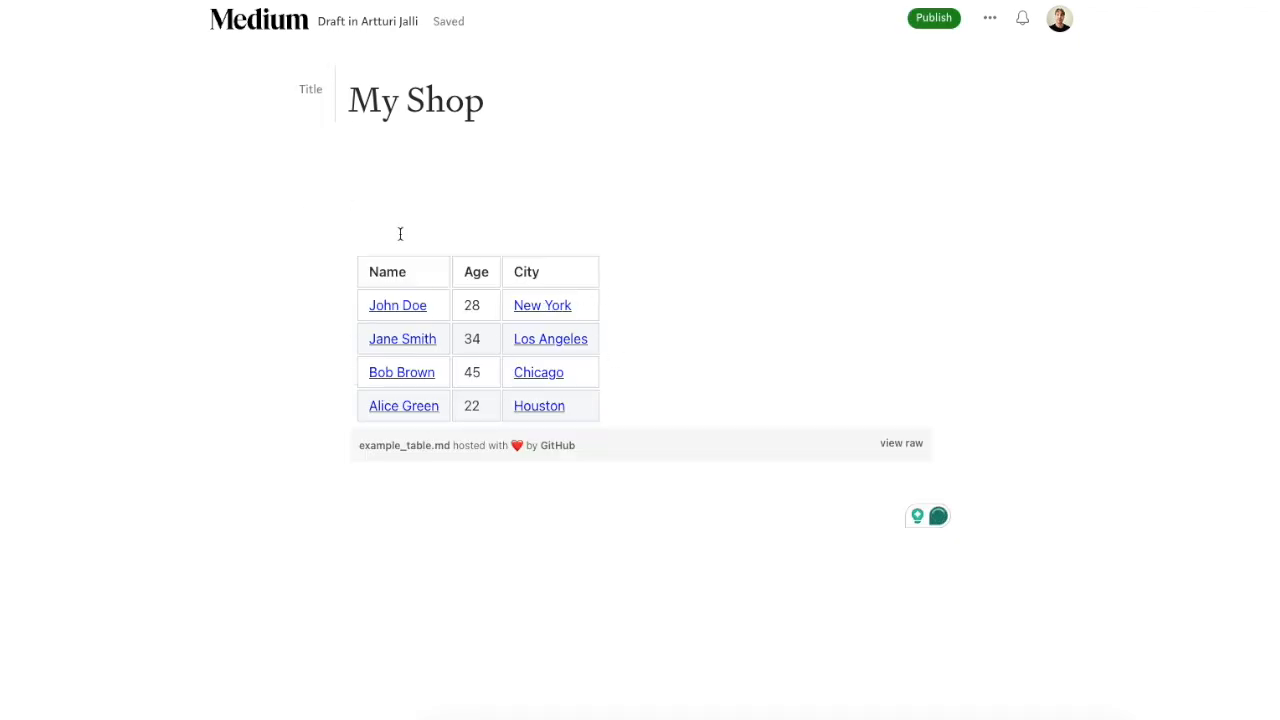
mouse_move(556, 204)
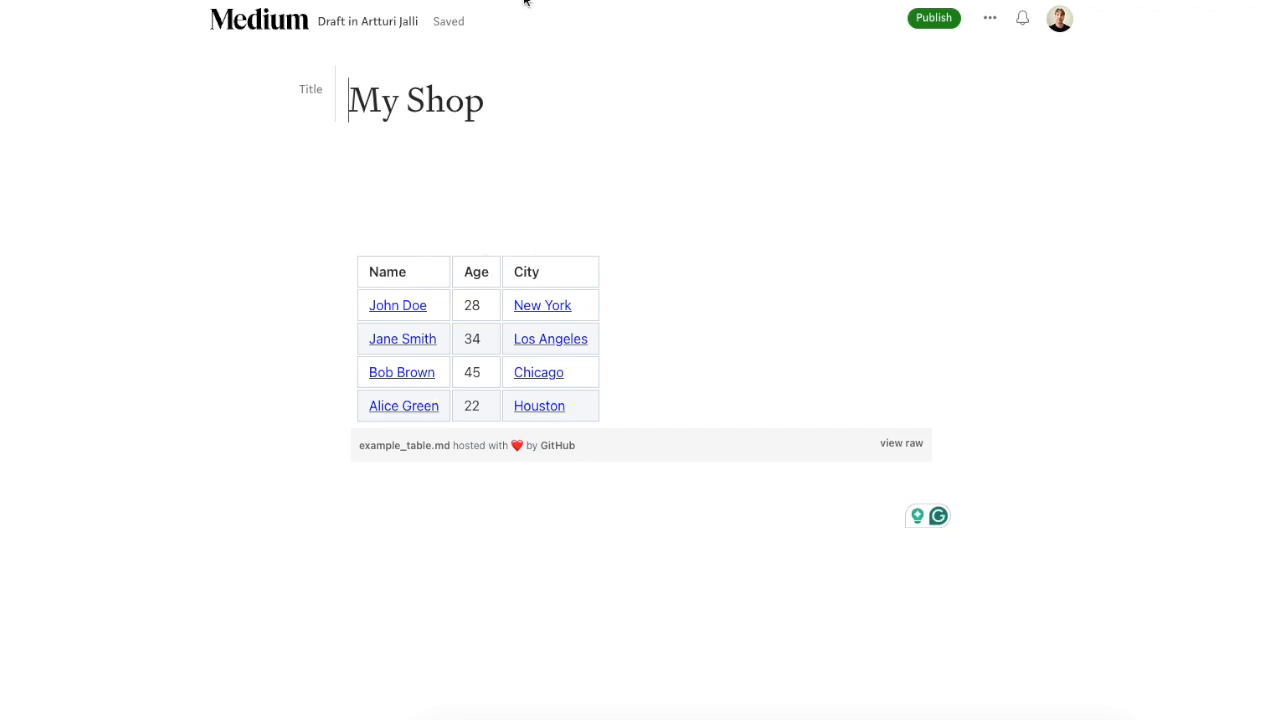
mouse_move(478, 22)
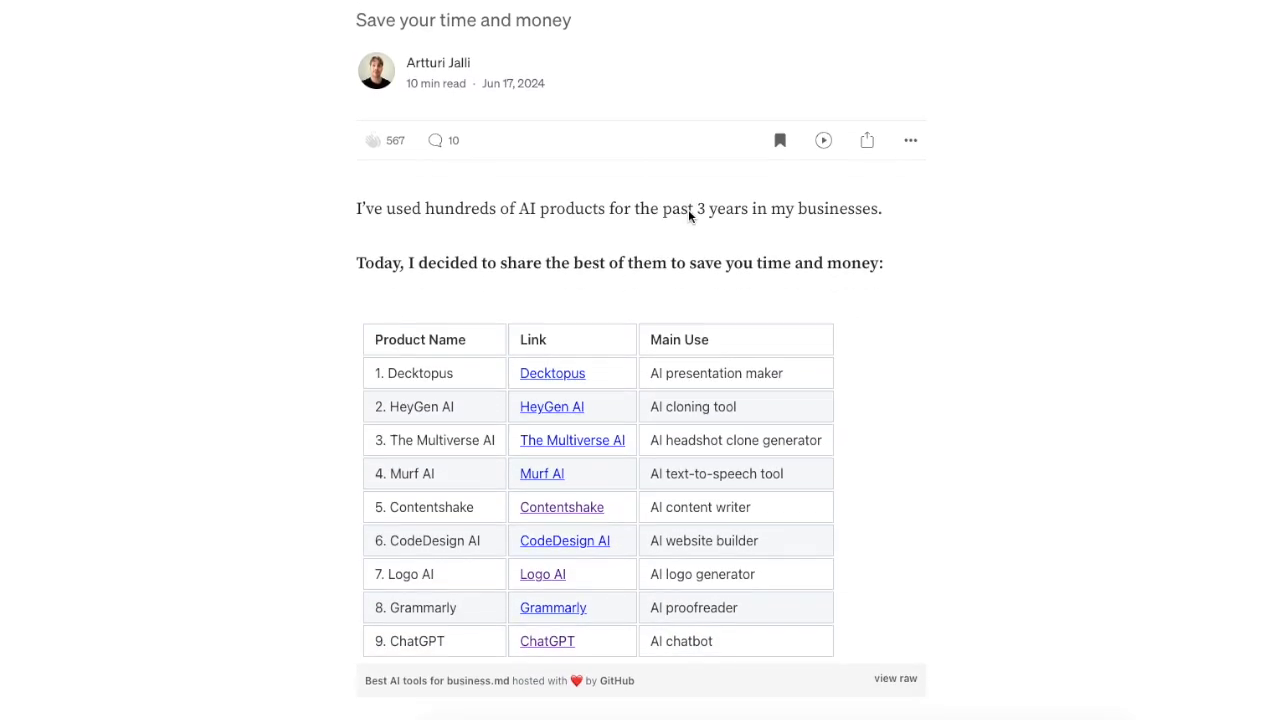
- Extend the selection through the whole AI tools article down to its closing links and tags
scroll(up, 3)
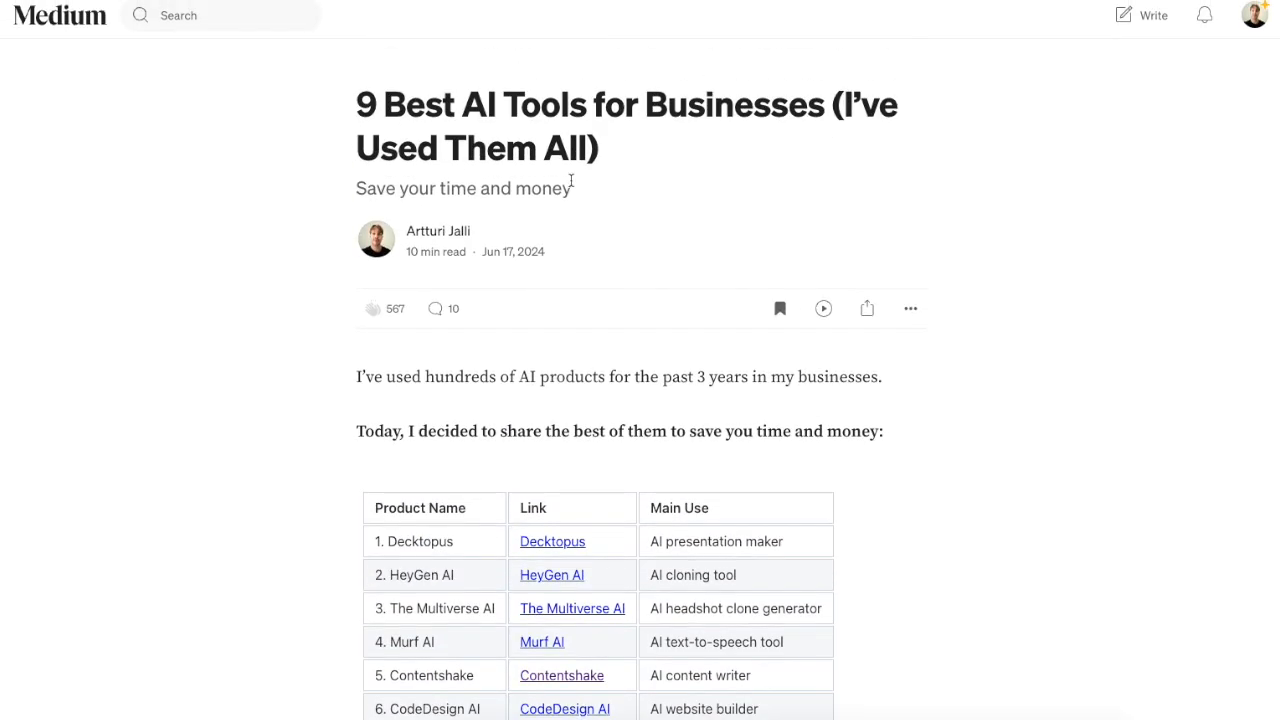
scroll(down, 3)
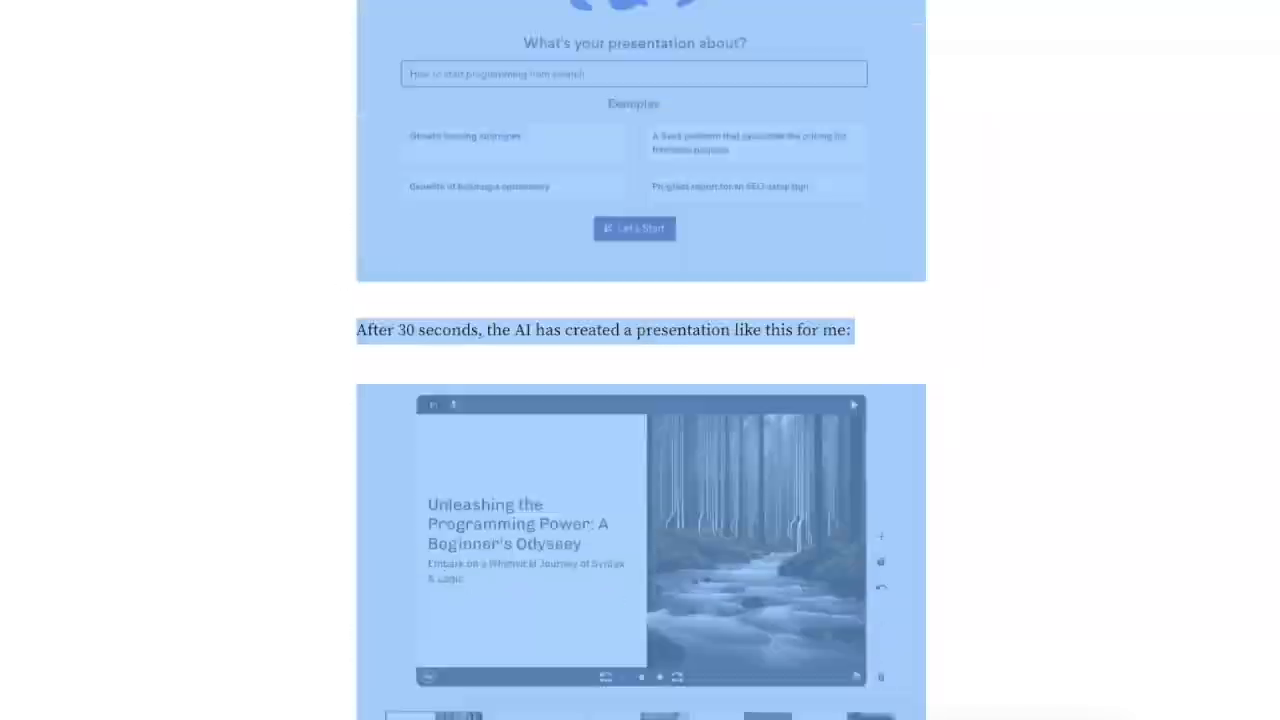
scroll(down, 3)
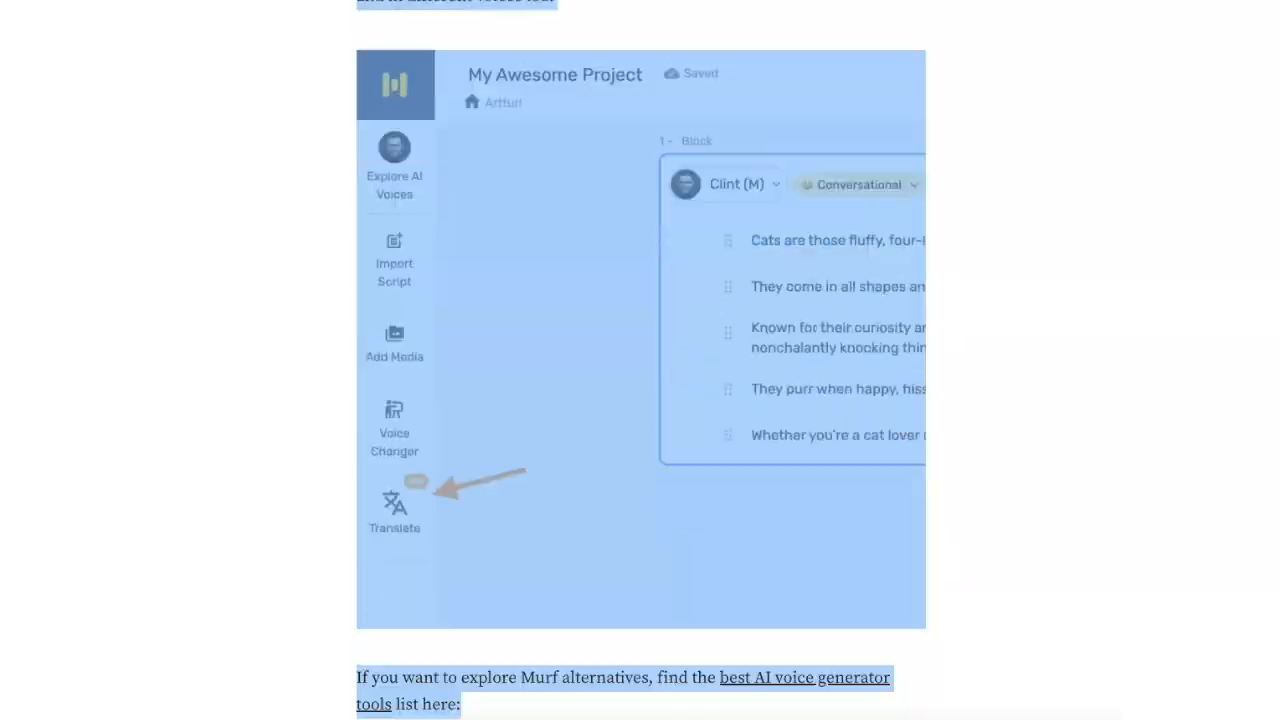
scroll(down, 3)
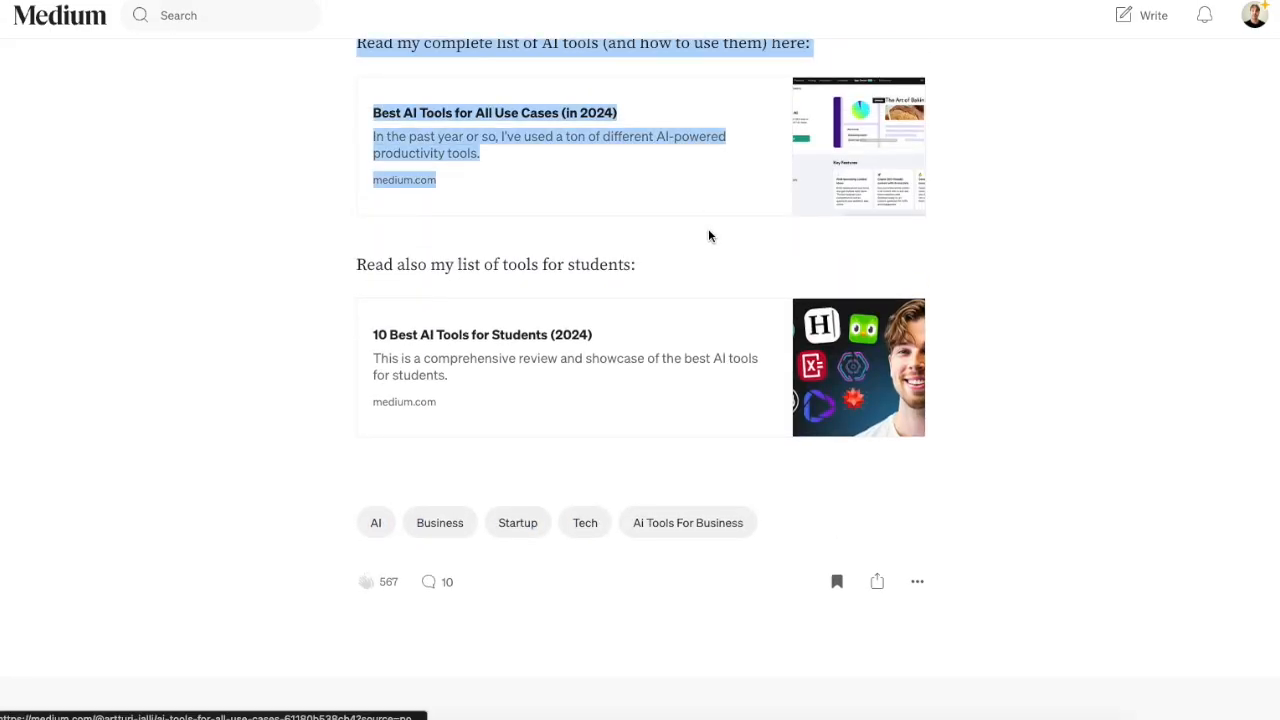
scroll(up, 3)
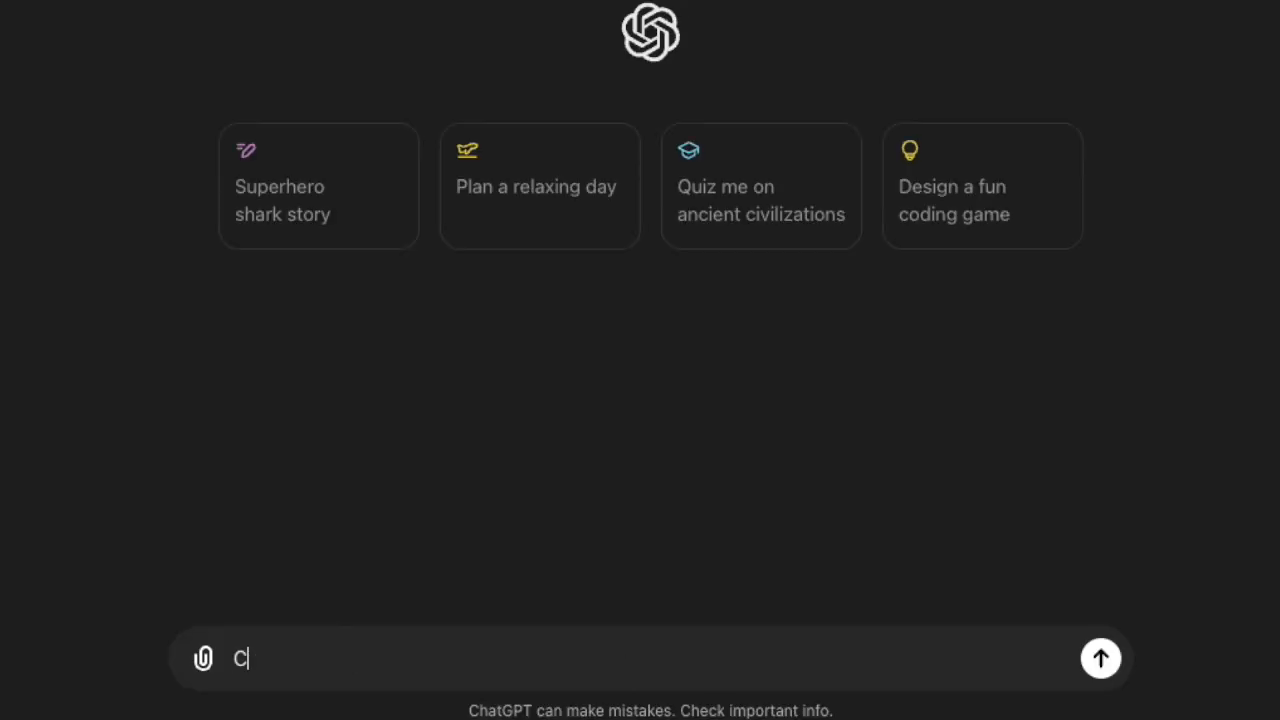
- Send ChatGPT 'Create a markdown table…' with the pasted article text and watch the reply
text(reate a ma)
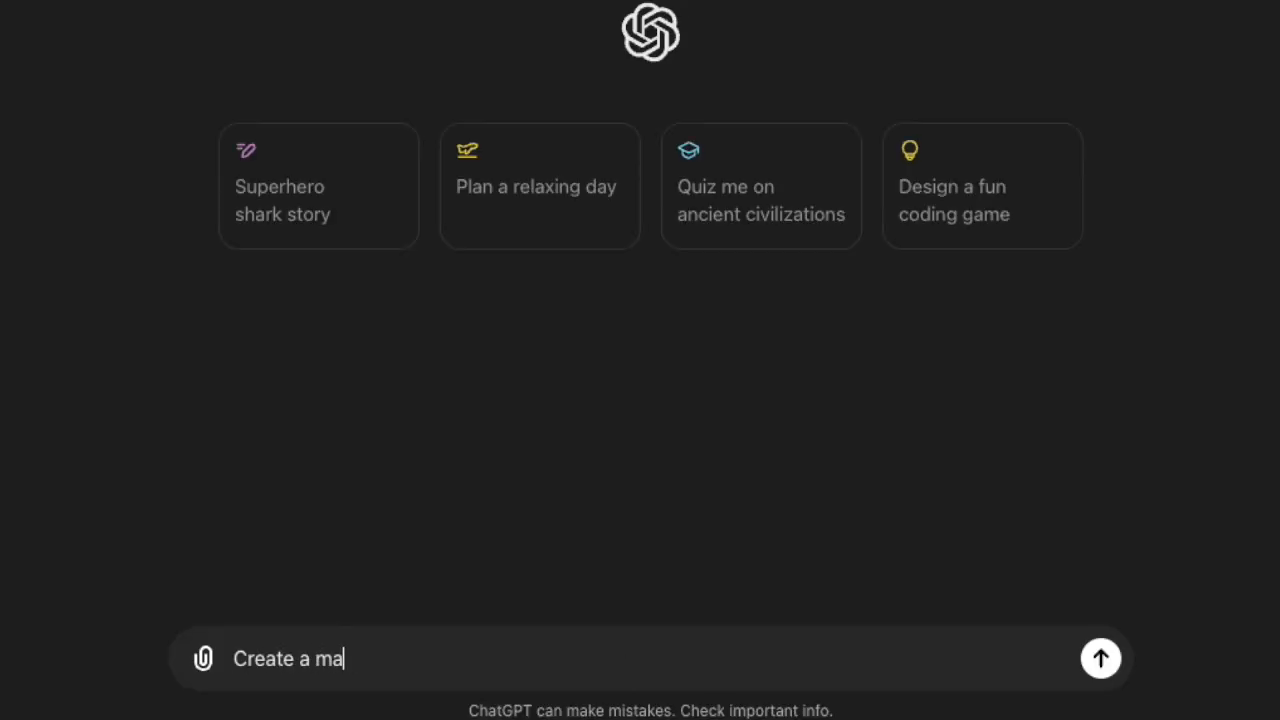
text(rkdown t)
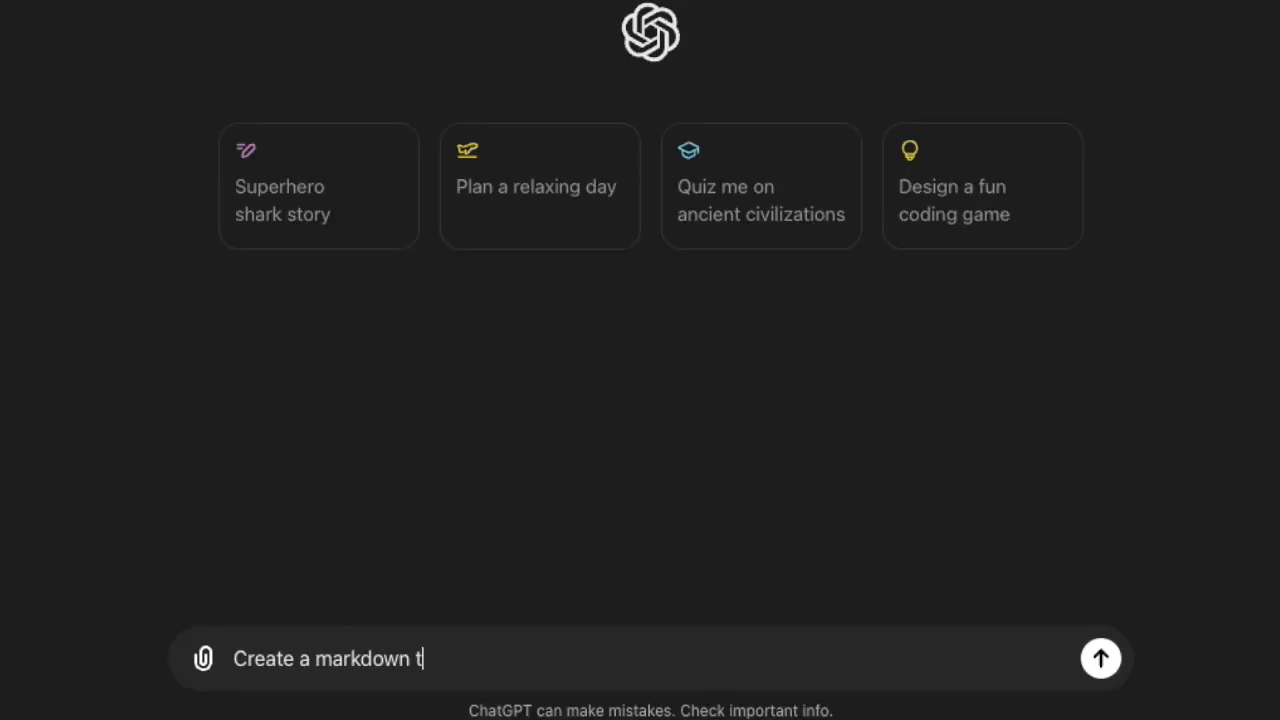
click(1100, 658)
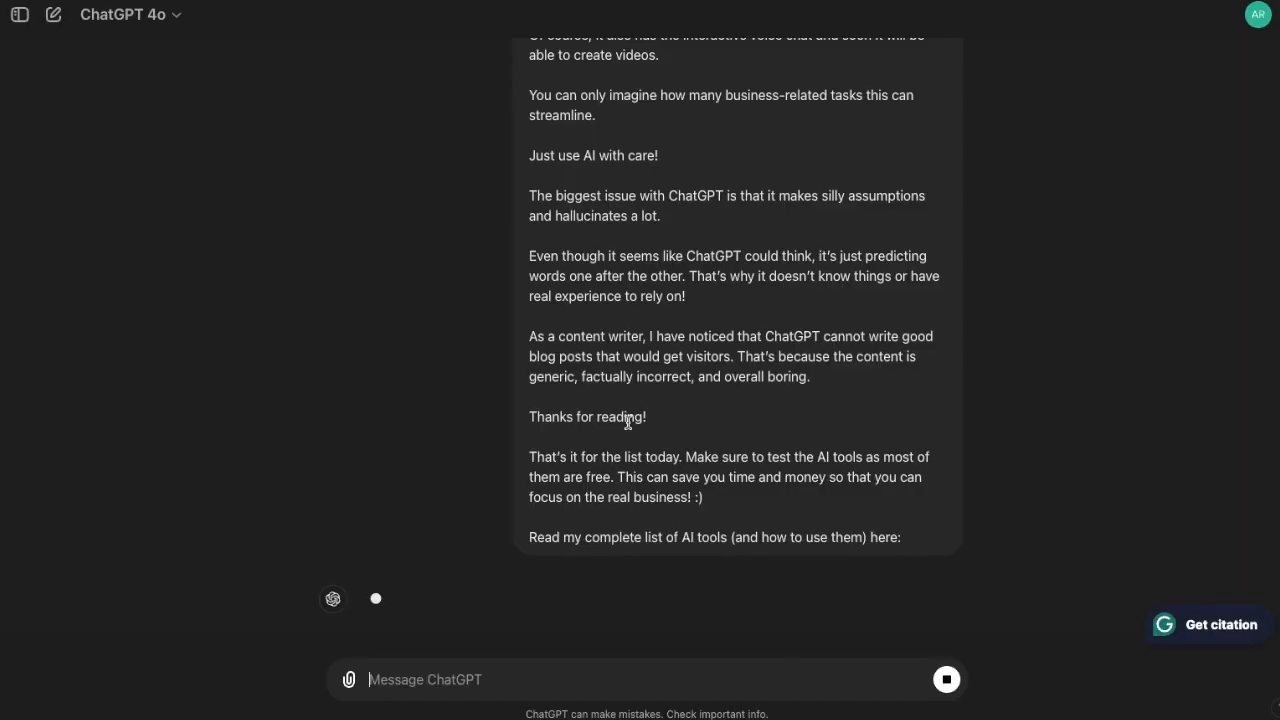
scroll(up, 3)
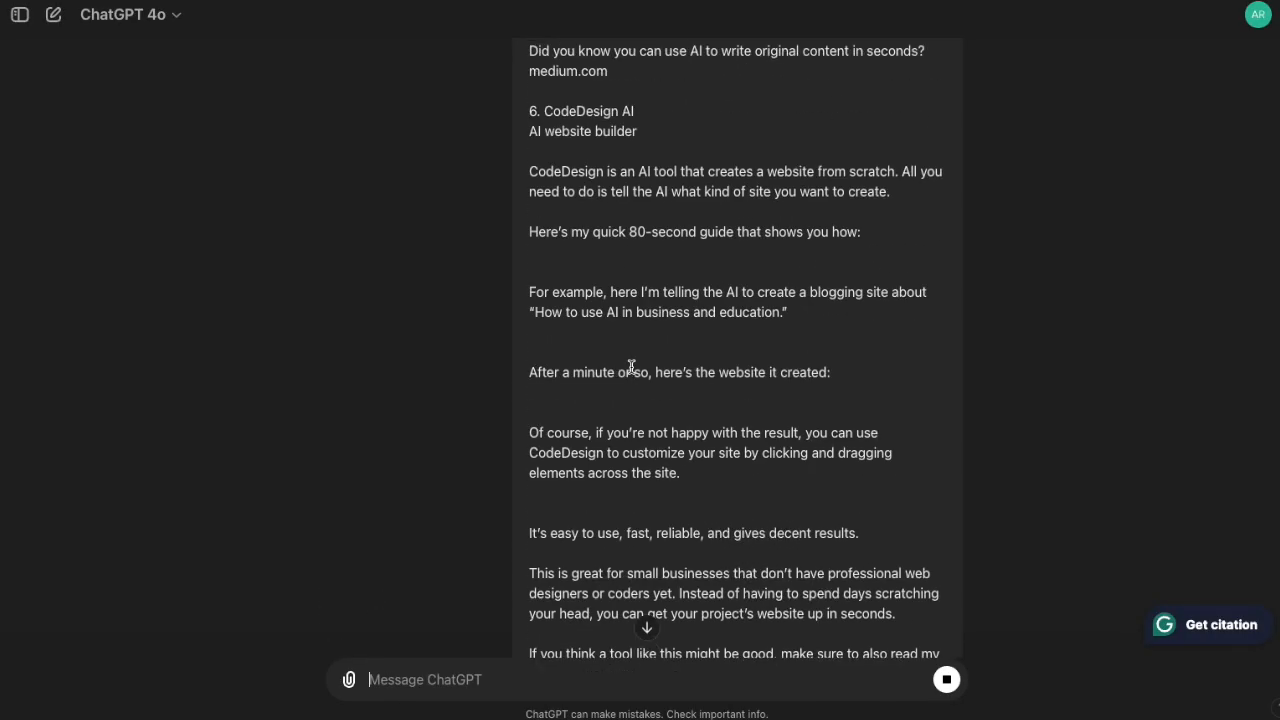
scroll(up, 3)
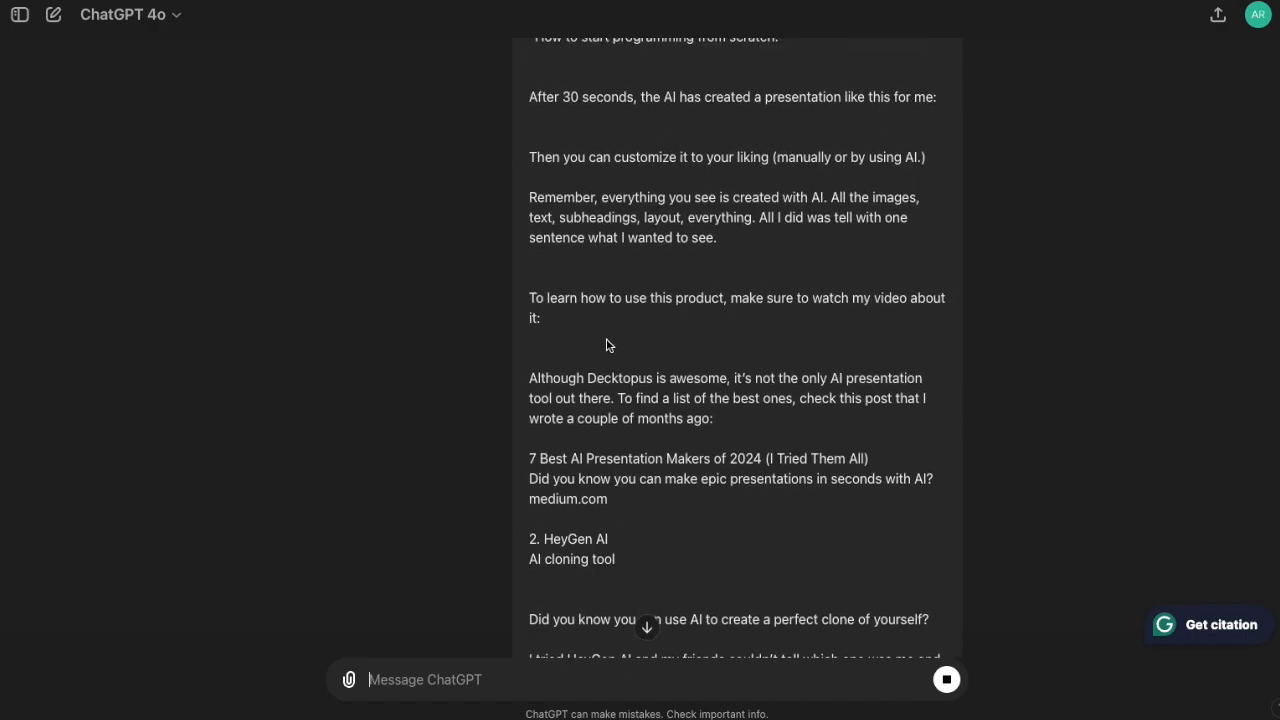
scroll(down, 3)
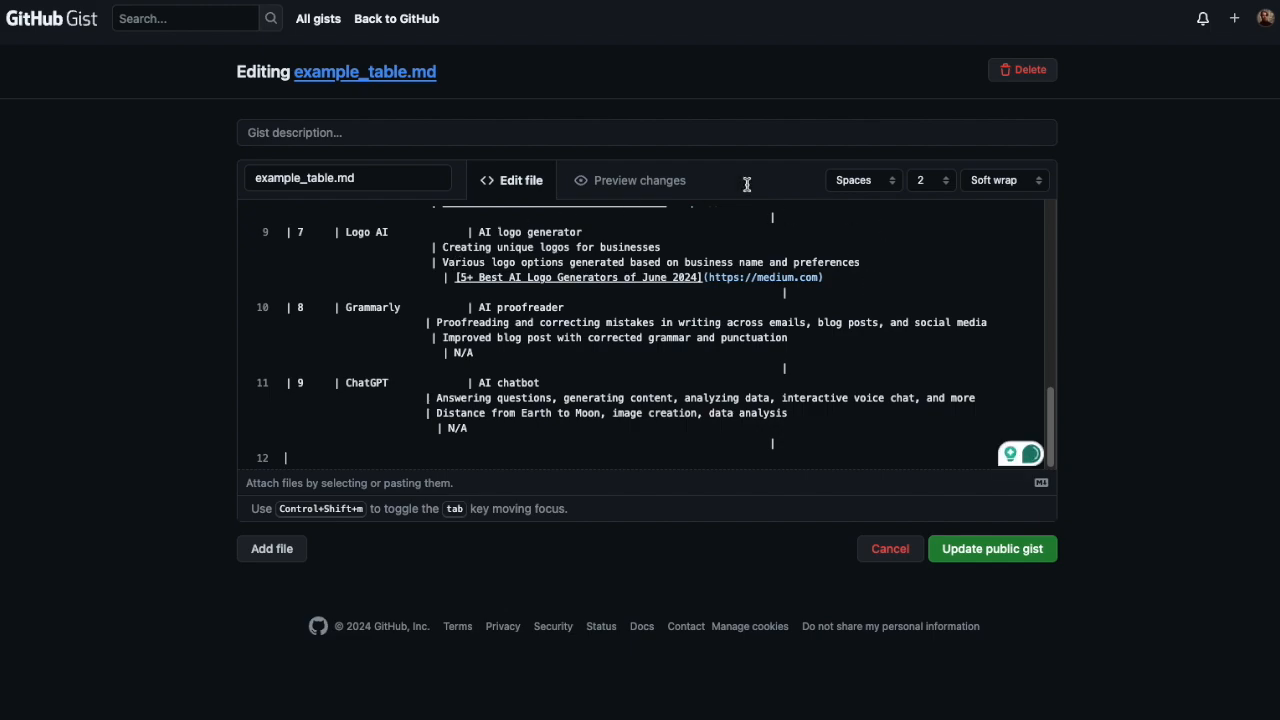
- Preview the nine-row AI tools table with resource links and update the public gist
click(628, 180)
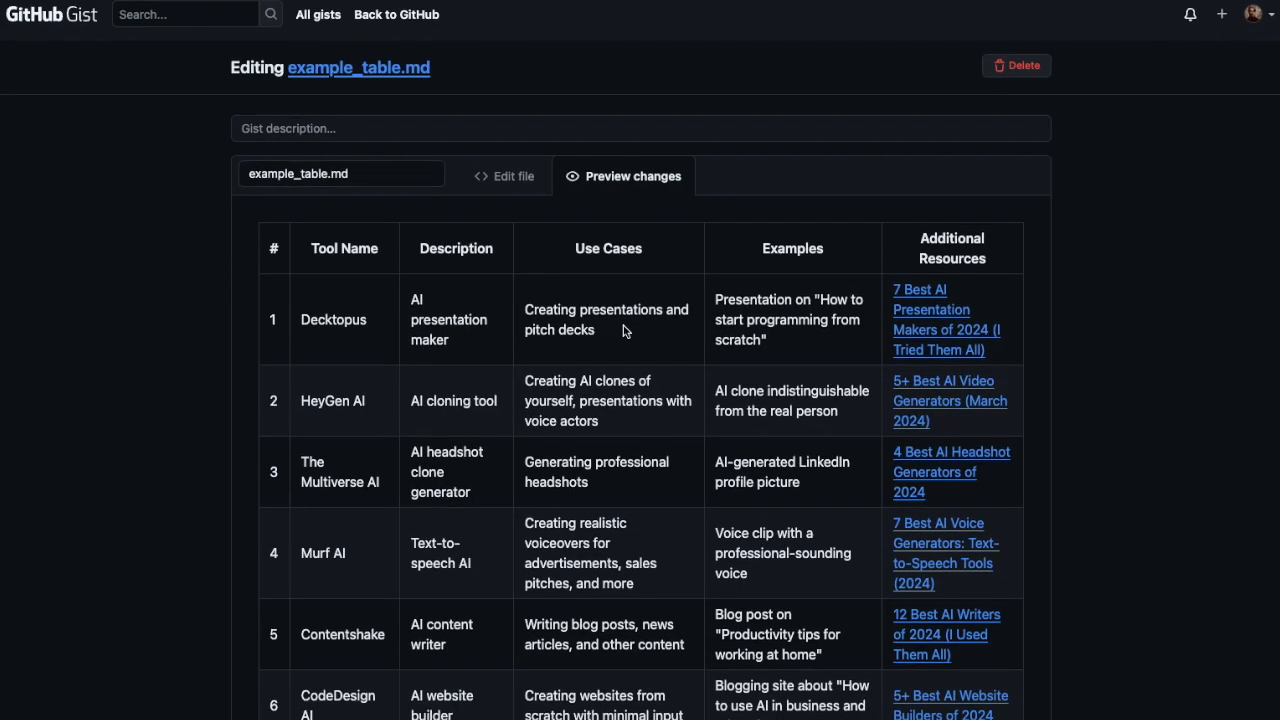
scroll(down, 3)
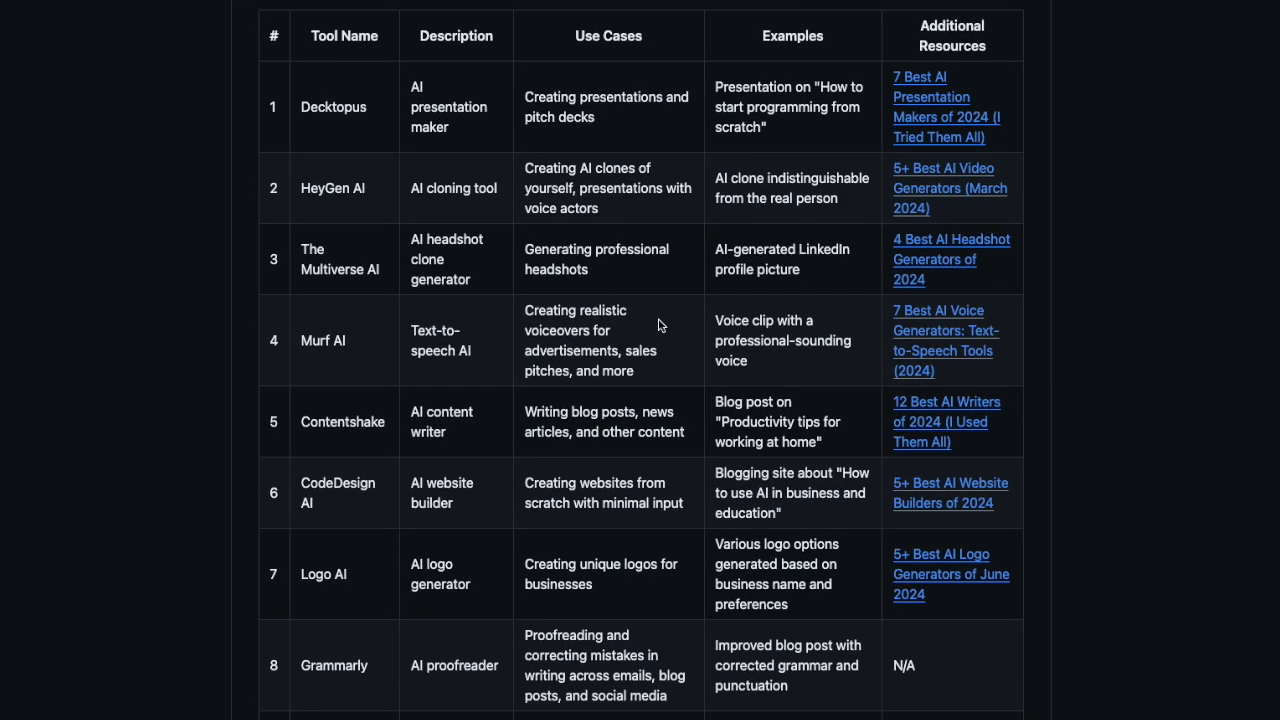
scroll(down, 3)
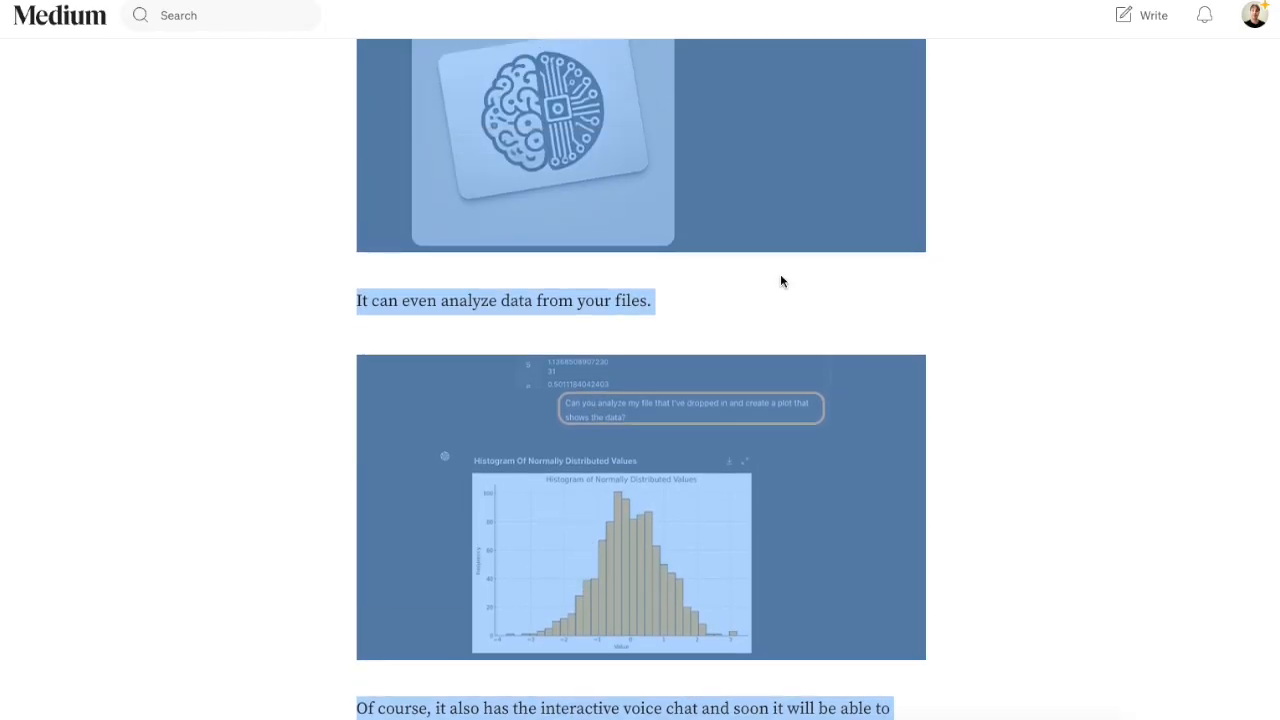
scroll(down, 3)
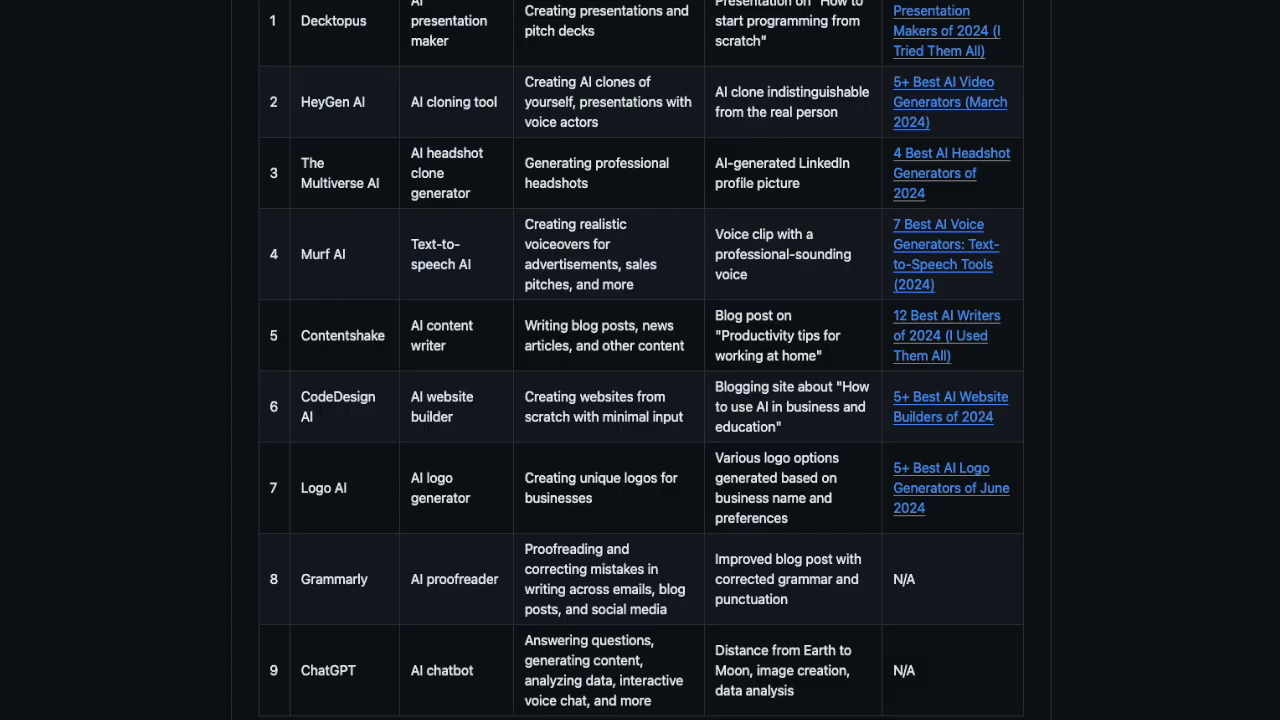
scroll(up, 3)
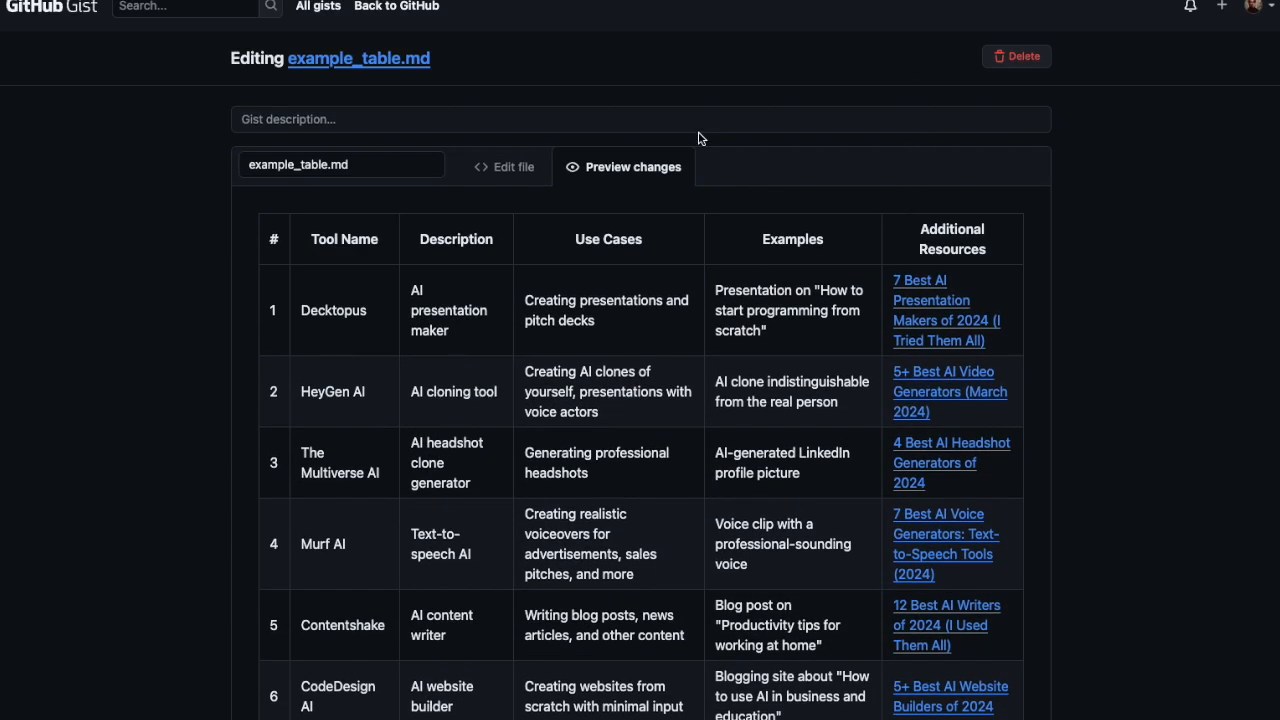
scroll(down, 3)
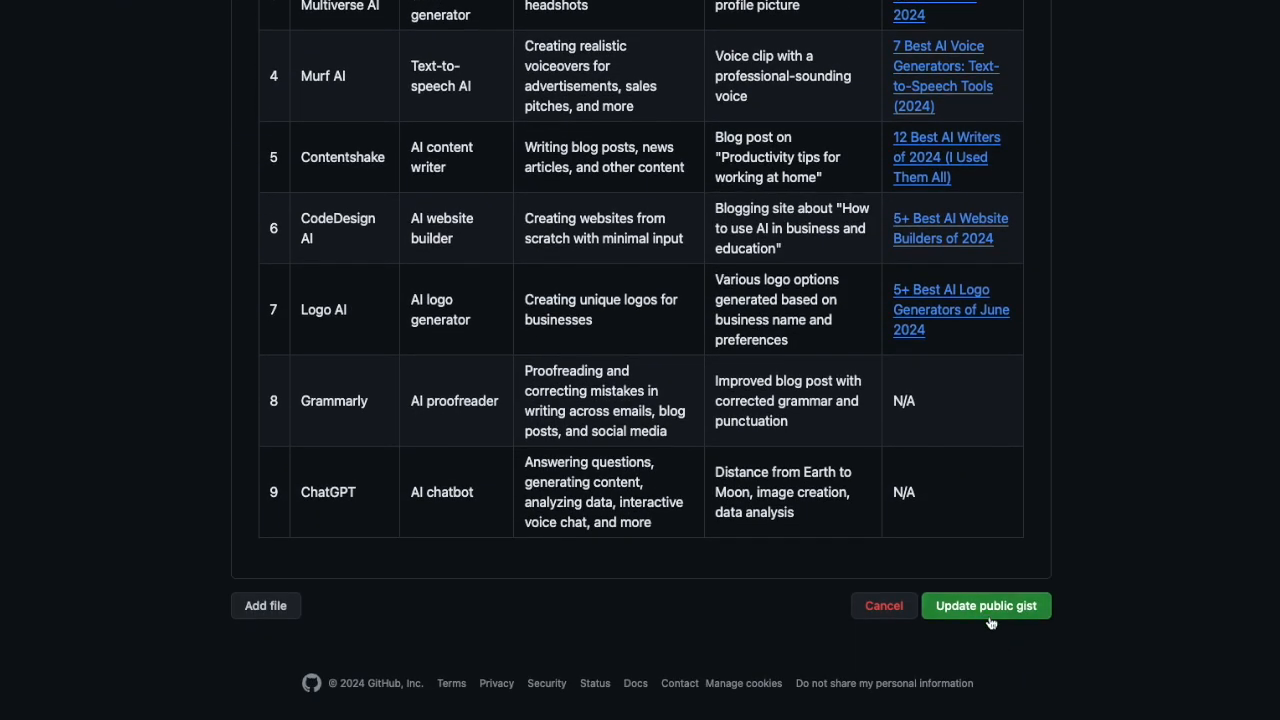
click(984, 604)
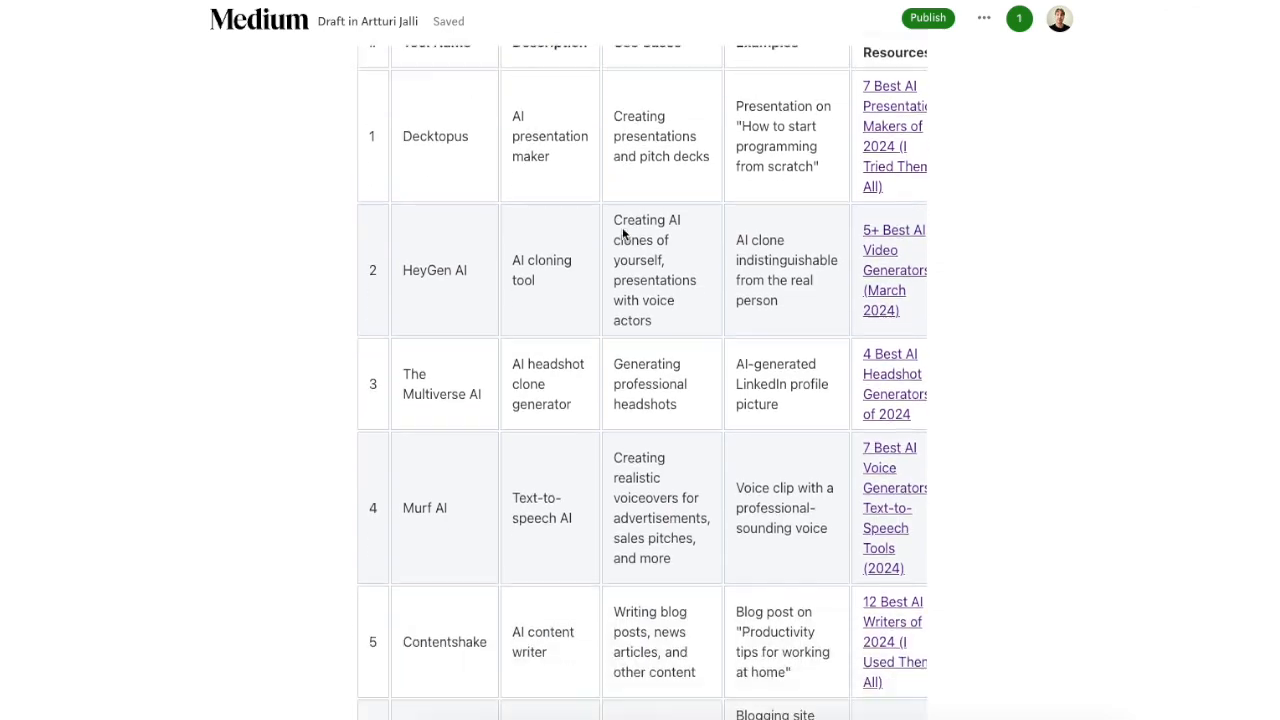
- Scroll through the embedded AI tools gist table in the My Shop draft
scroll(up, 3)
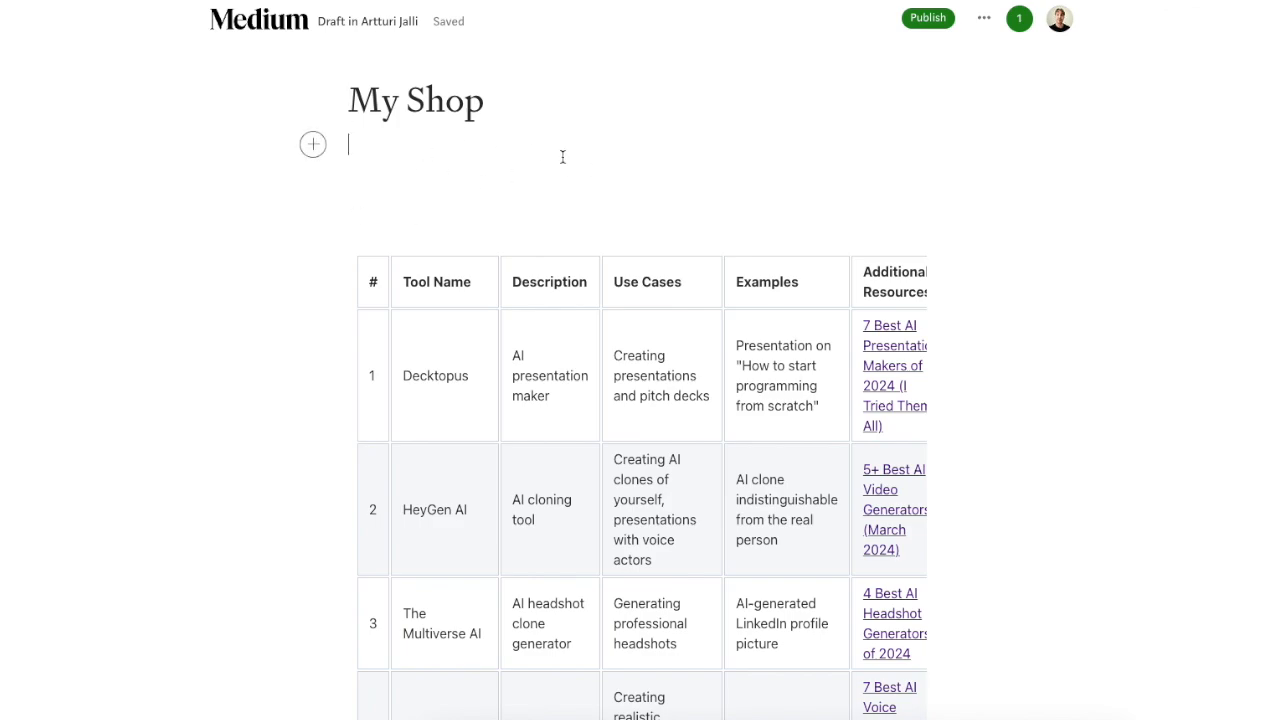
scroll(down, 3)
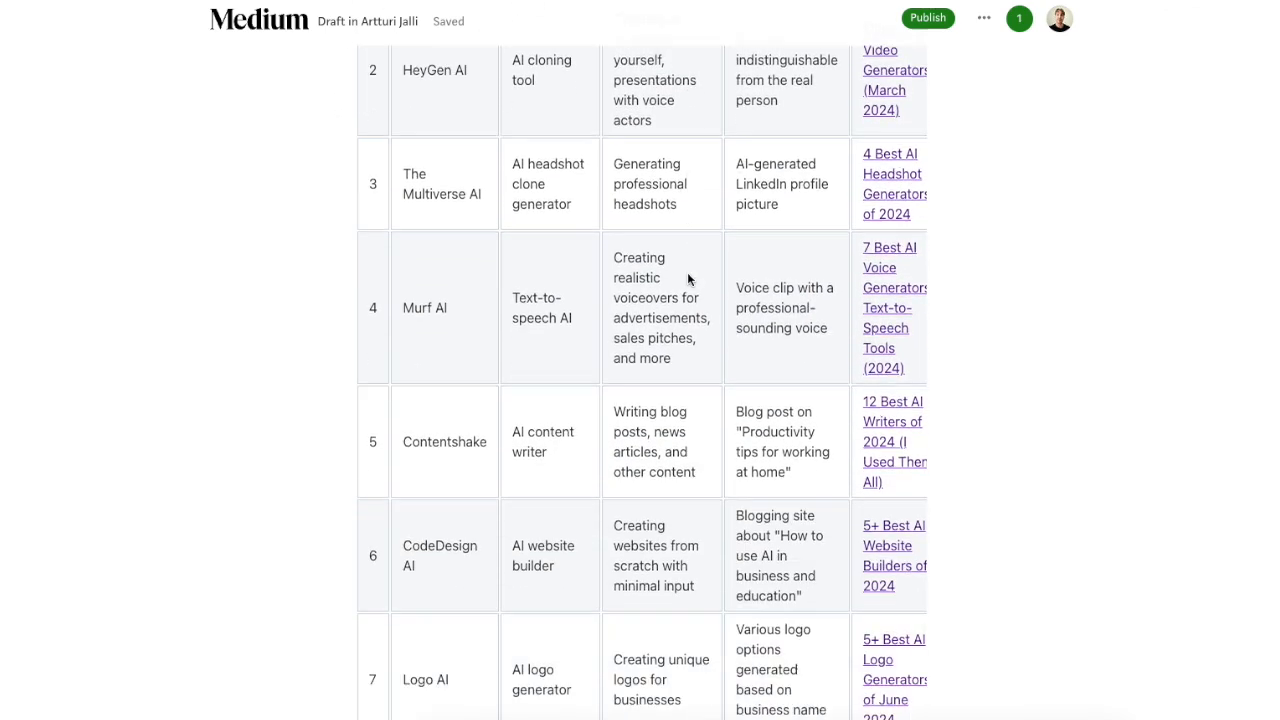
scroll(up, 3)
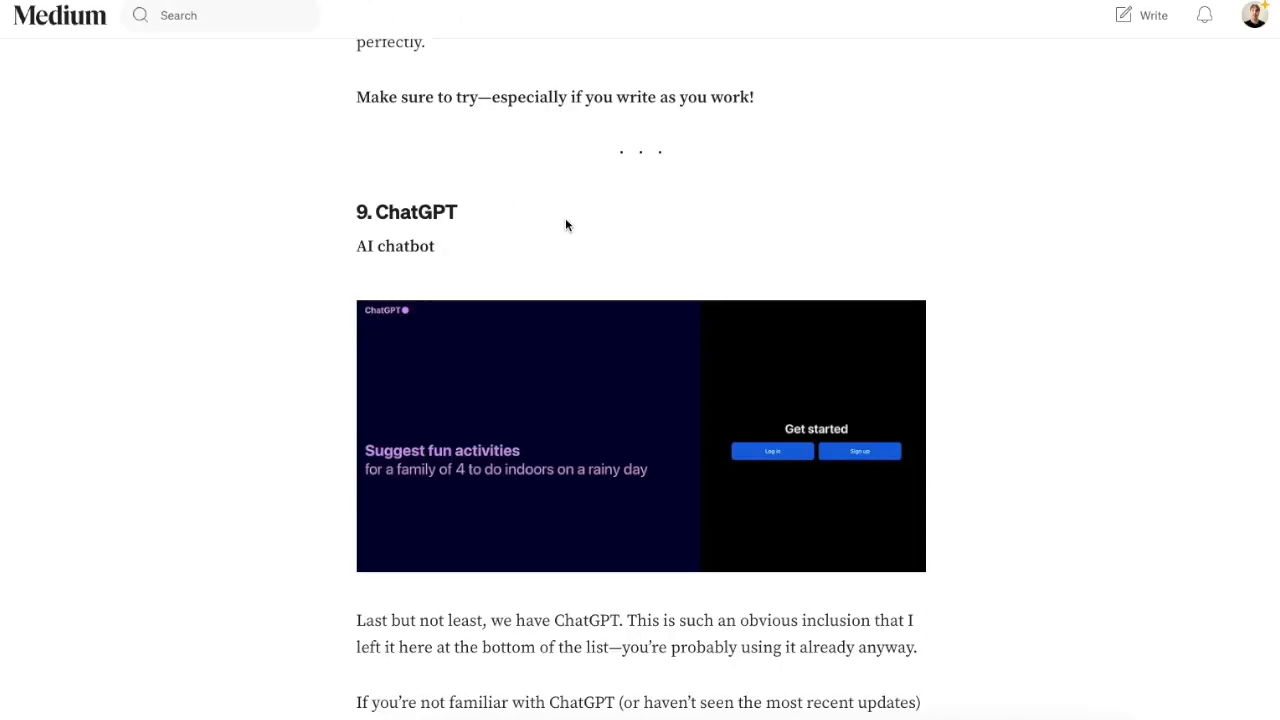
- Scroll up the published Medium article to the embedded three-column AI tools table
scroll(up, 3)
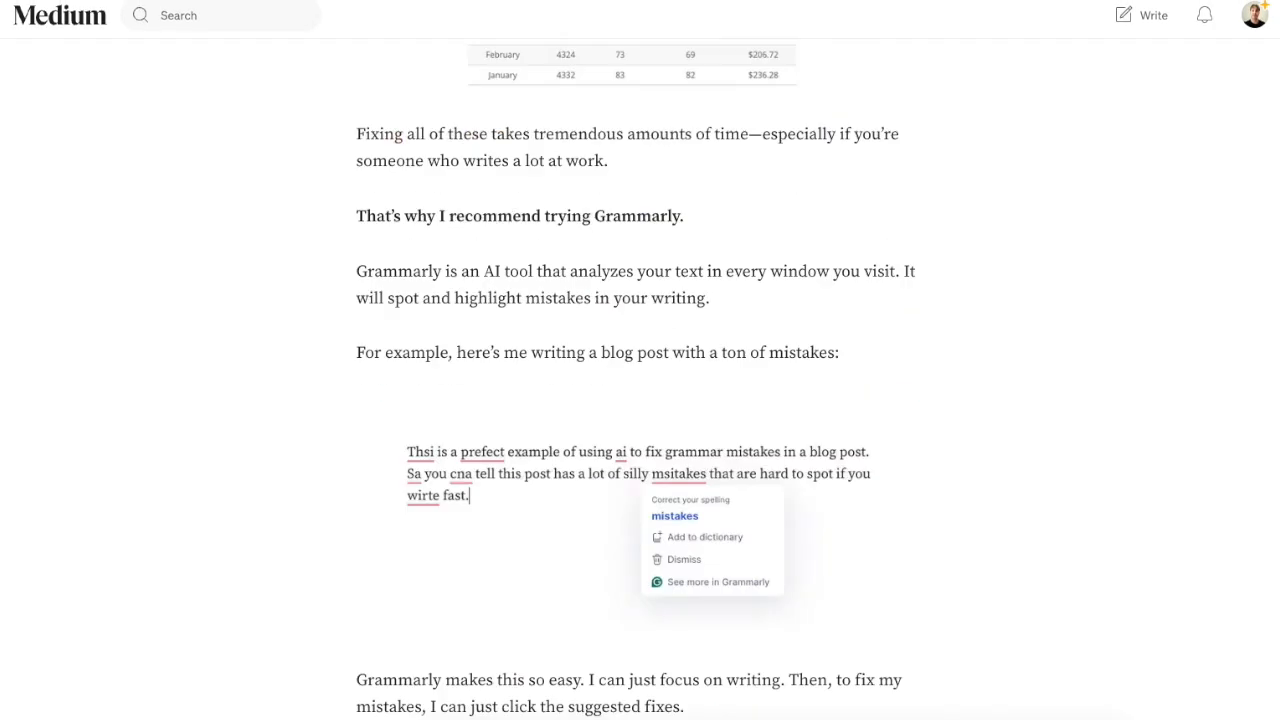
scroll(up, 3)
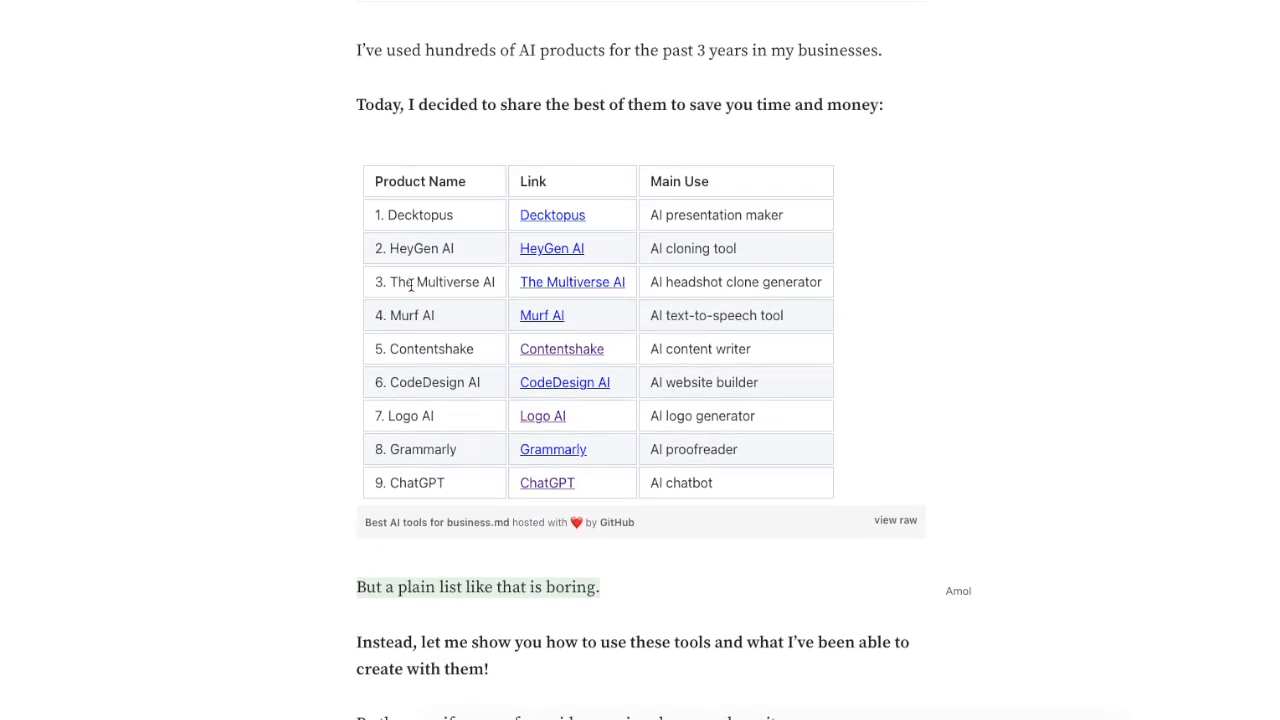
scroll(up, 3)
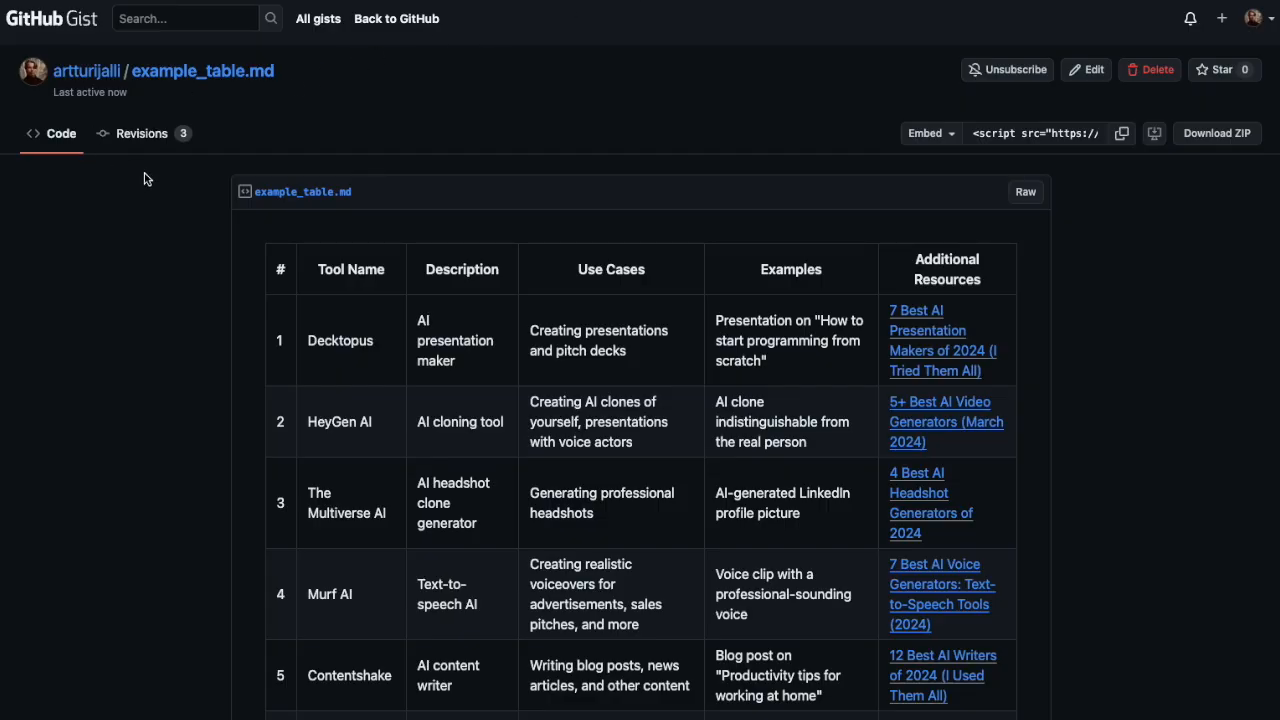
- Scroll down the example_table.md gist to its final rows, Grammarly and ChatGPT
scroll(down, 3)
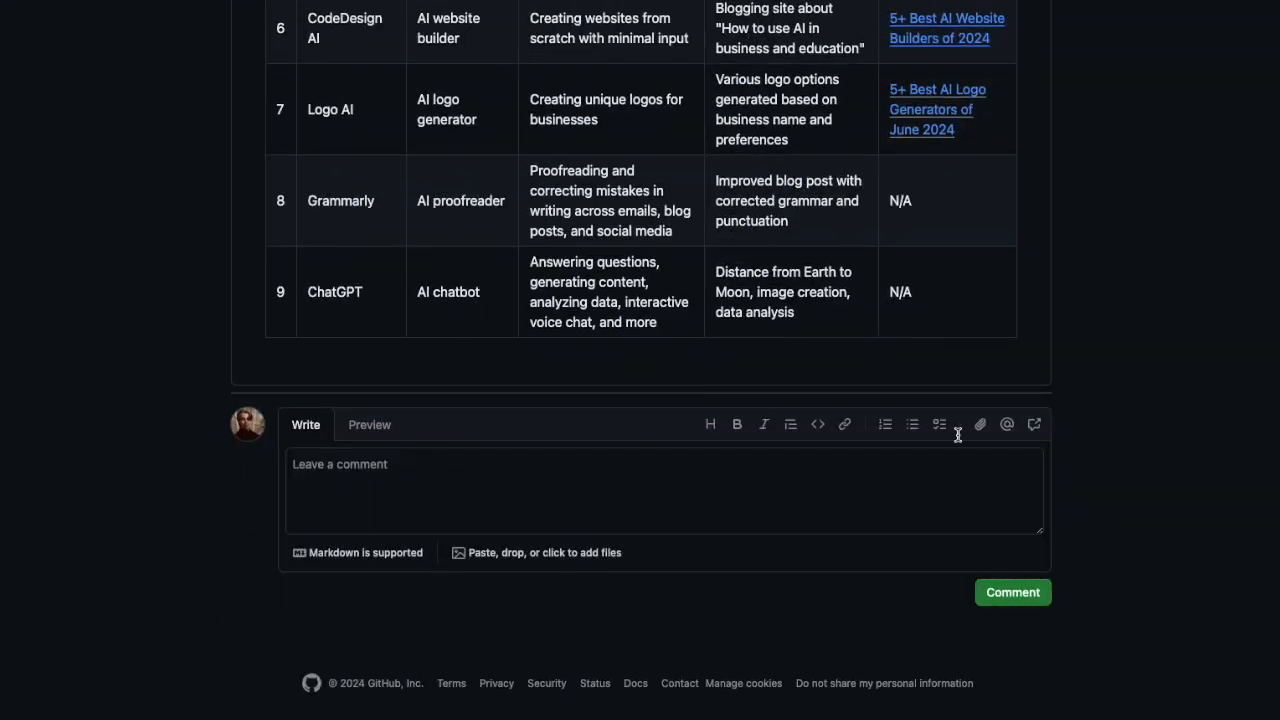